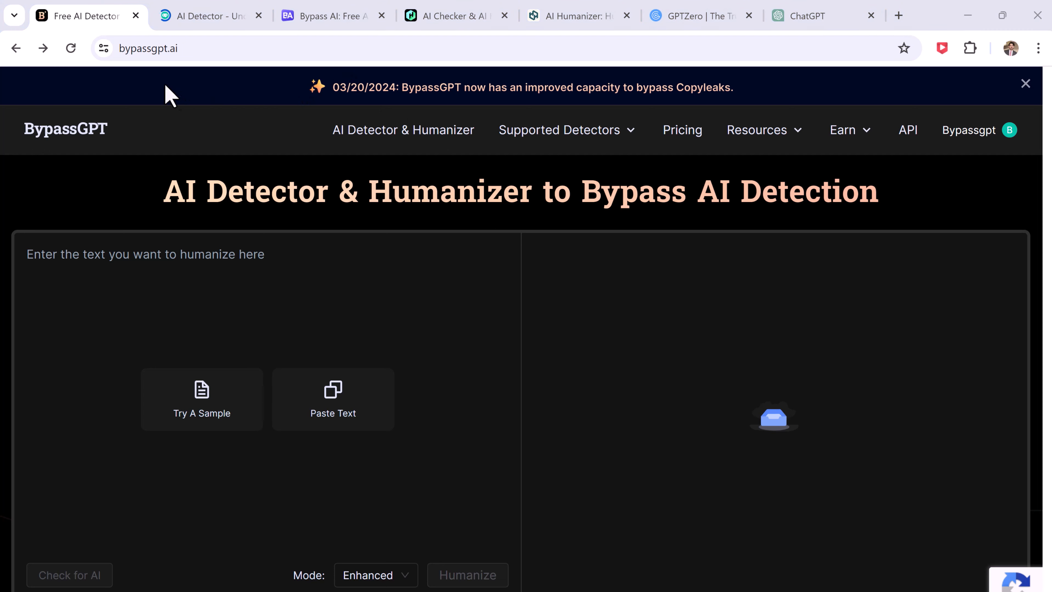
mouse_move(394, 340)
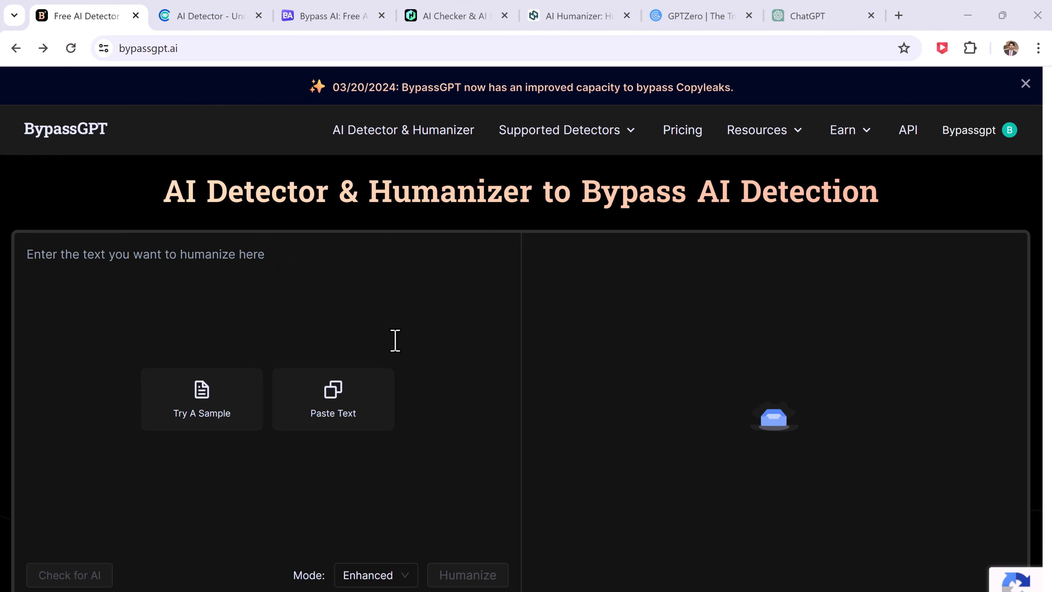
- Scroll through the humanizer page and return to the humanizer at the top
scroll("down", 3)
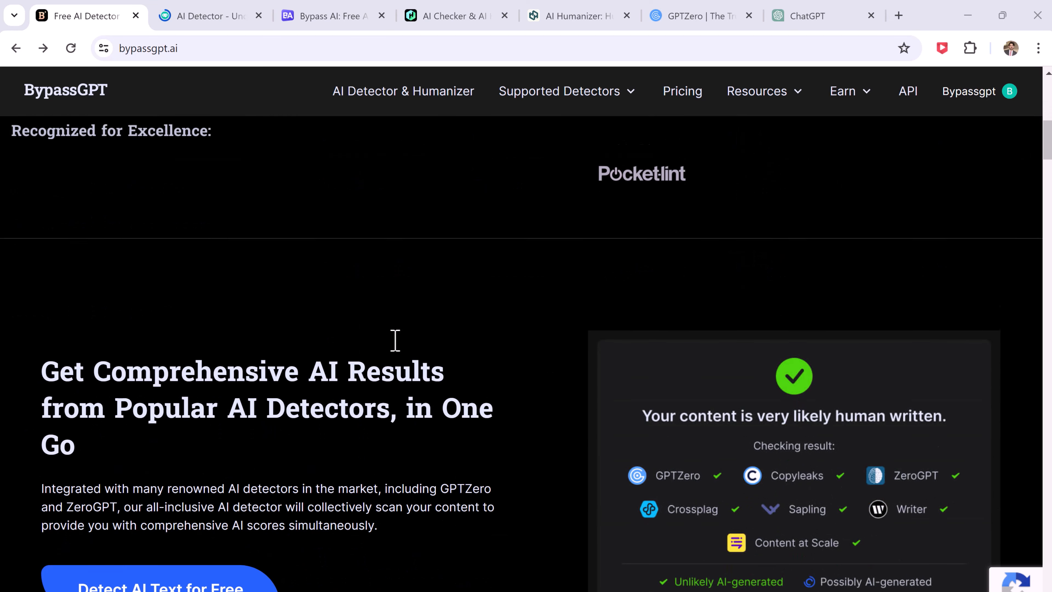
scroll("down", 3)
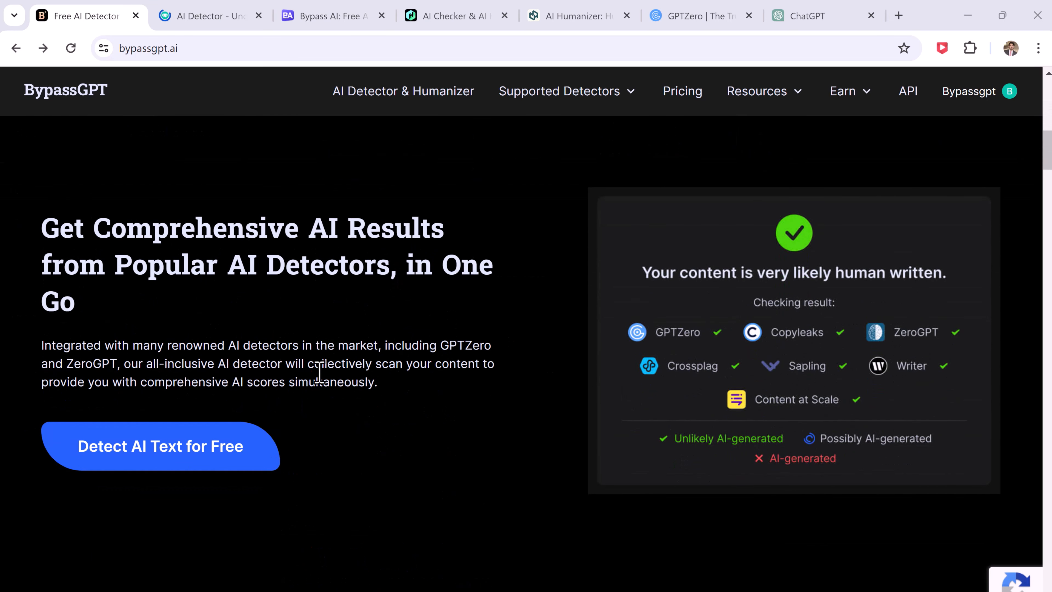
scroll("down", 3)
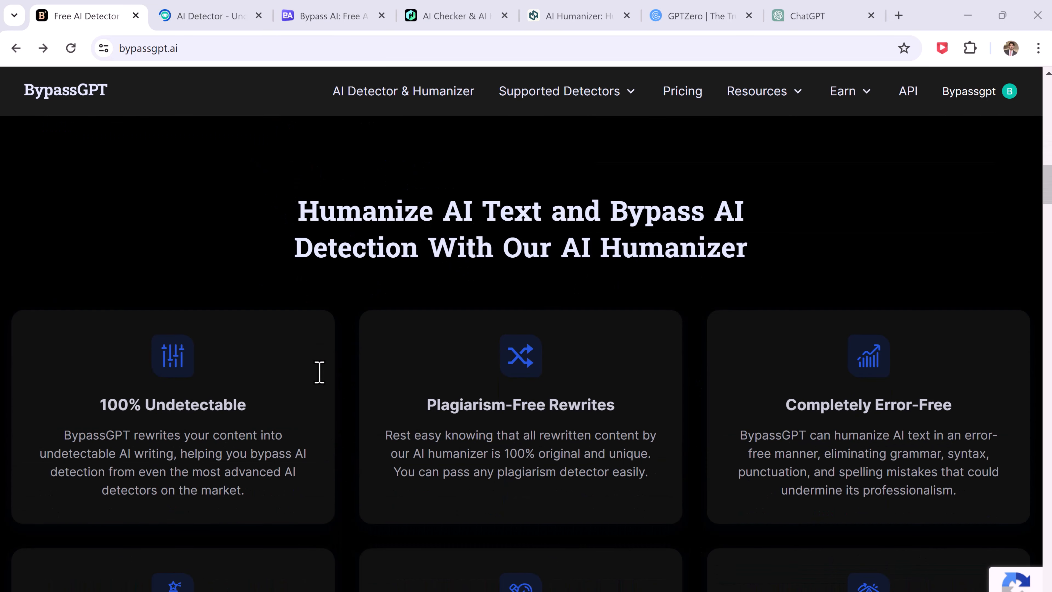
scroll("down", 3)
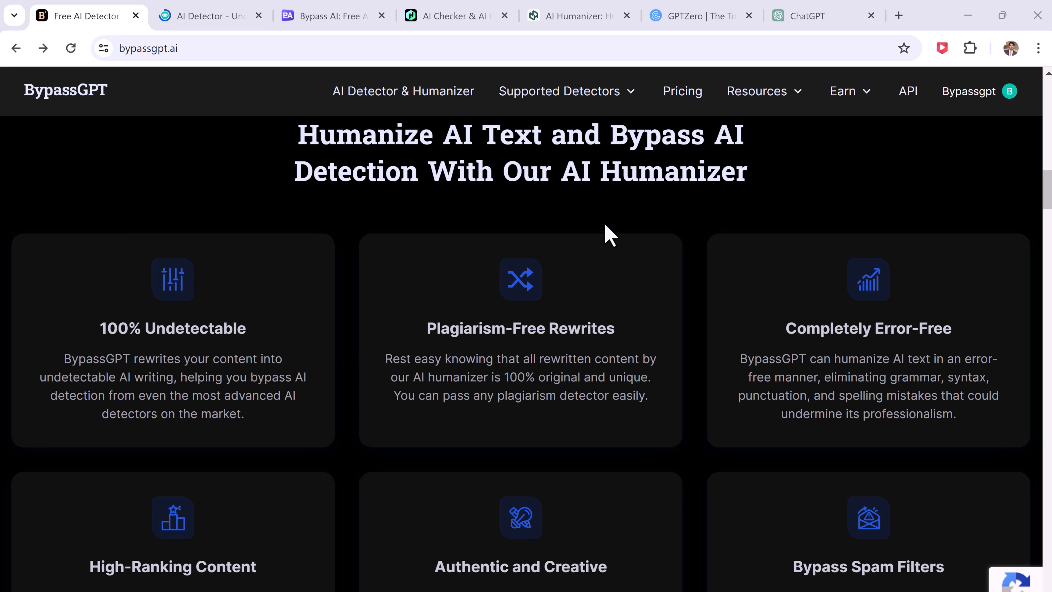
mouse_move(615, 424)
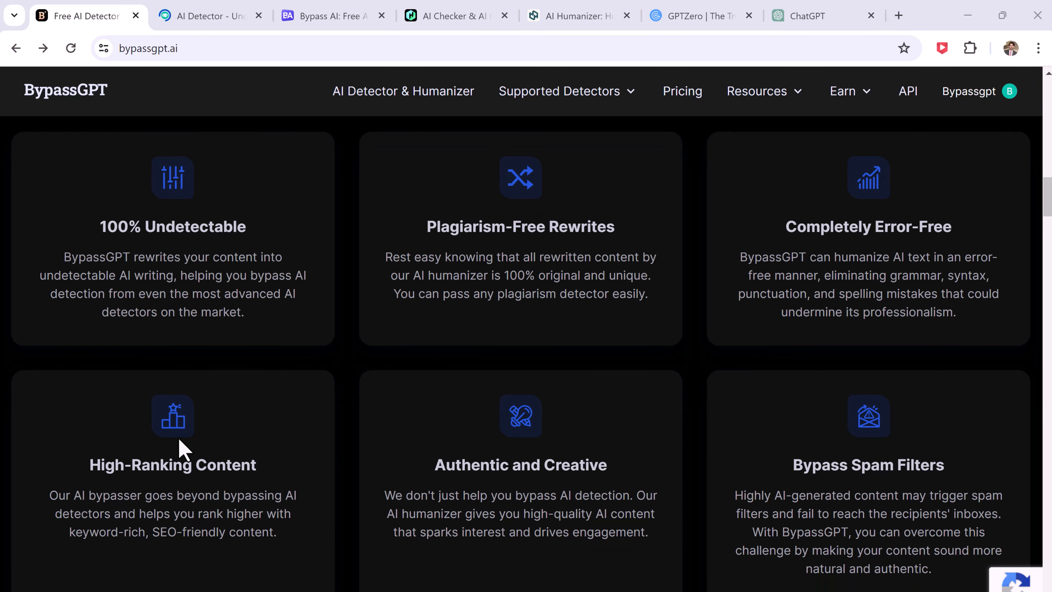
scroll("down", 3)
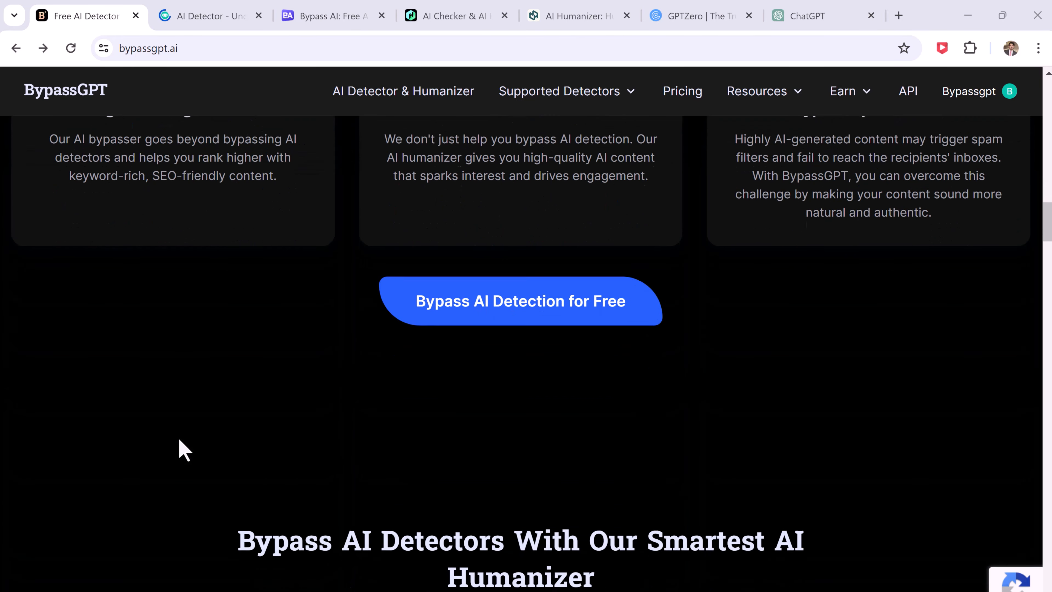
scroll("down", 3)
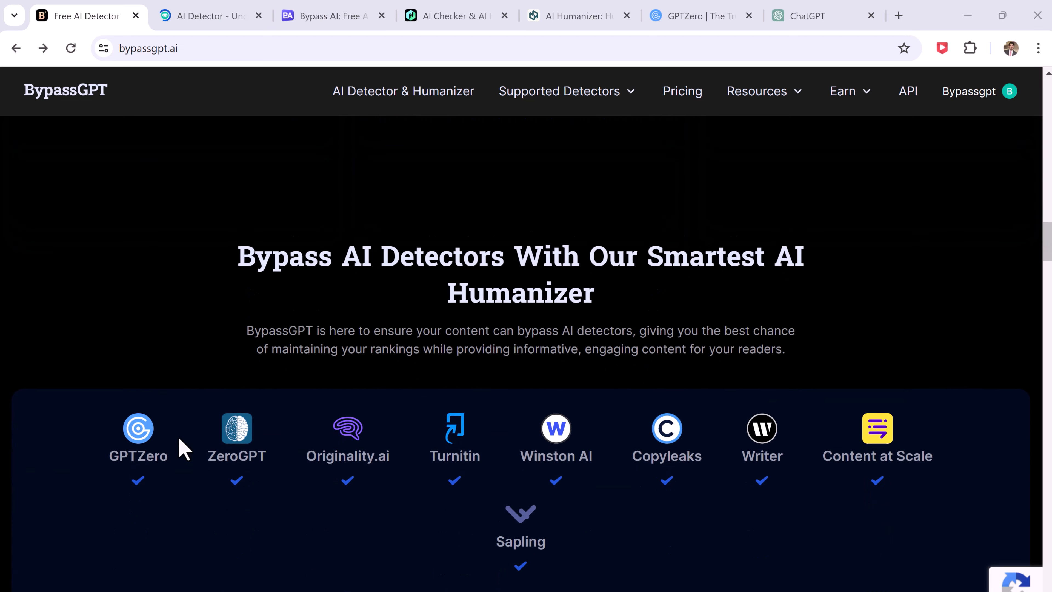
scroll("down", 3)
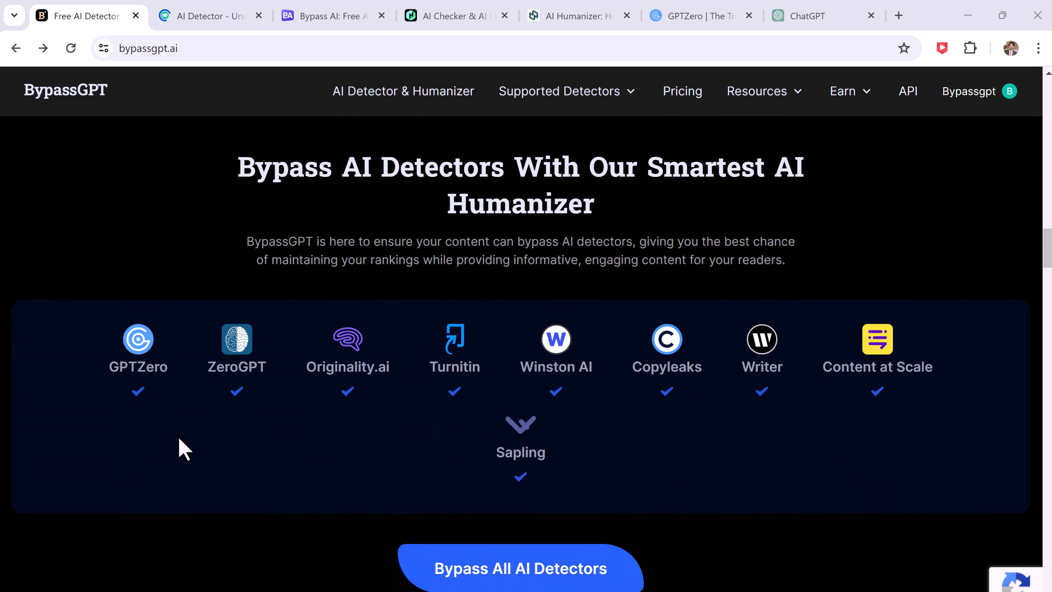
scroll("down", 3)
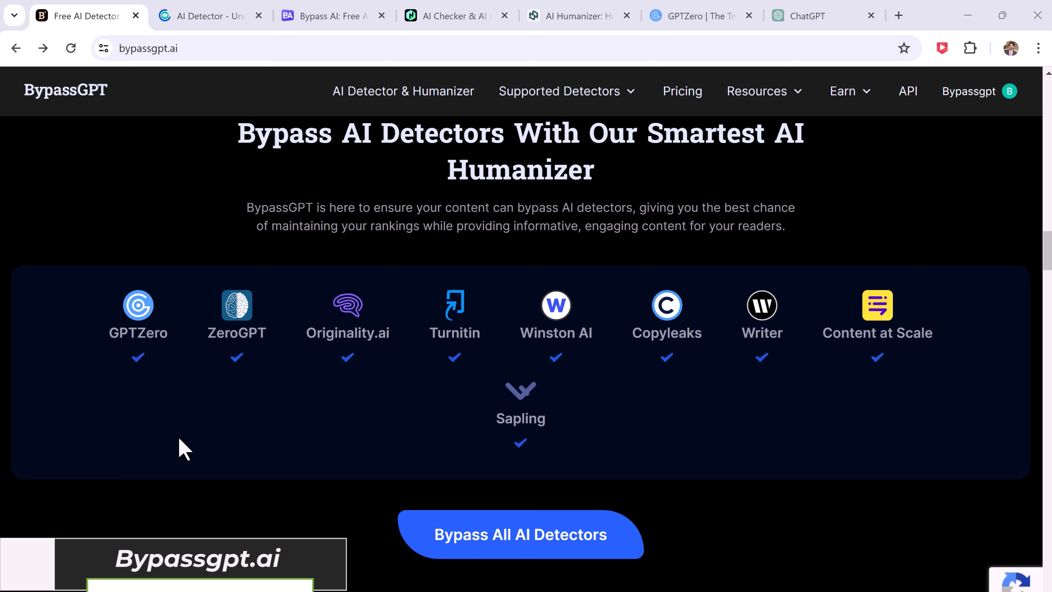
mouse_move(803, 443)
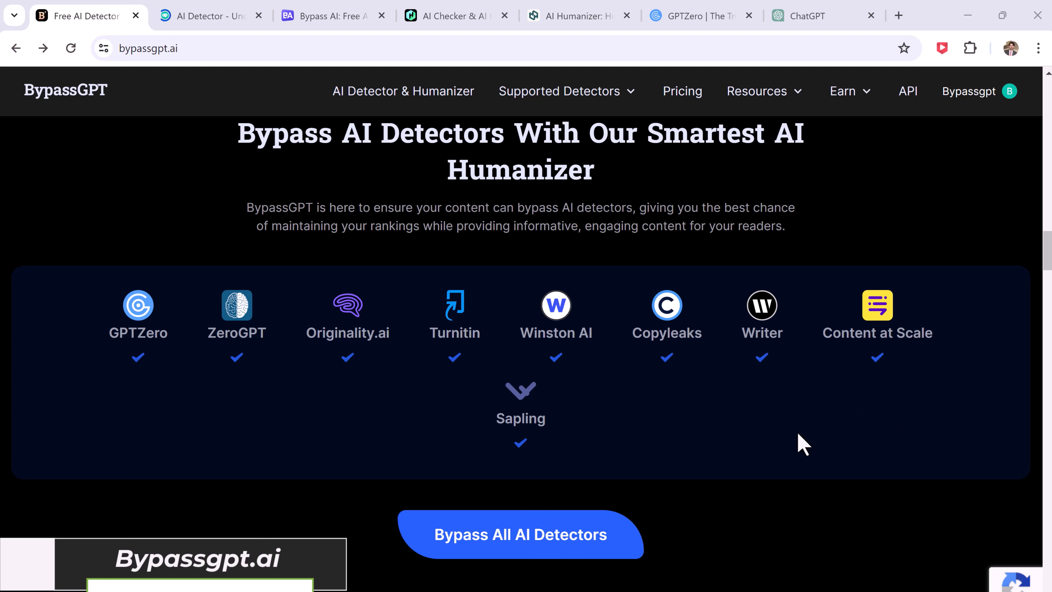
mouse_move(628, 546)
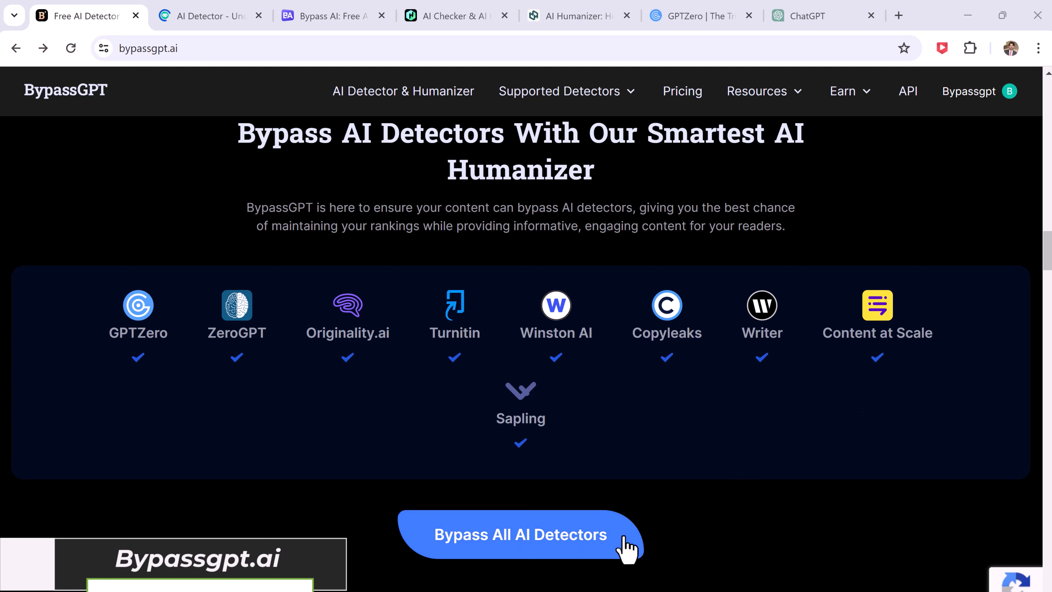
scroll("down", 3)
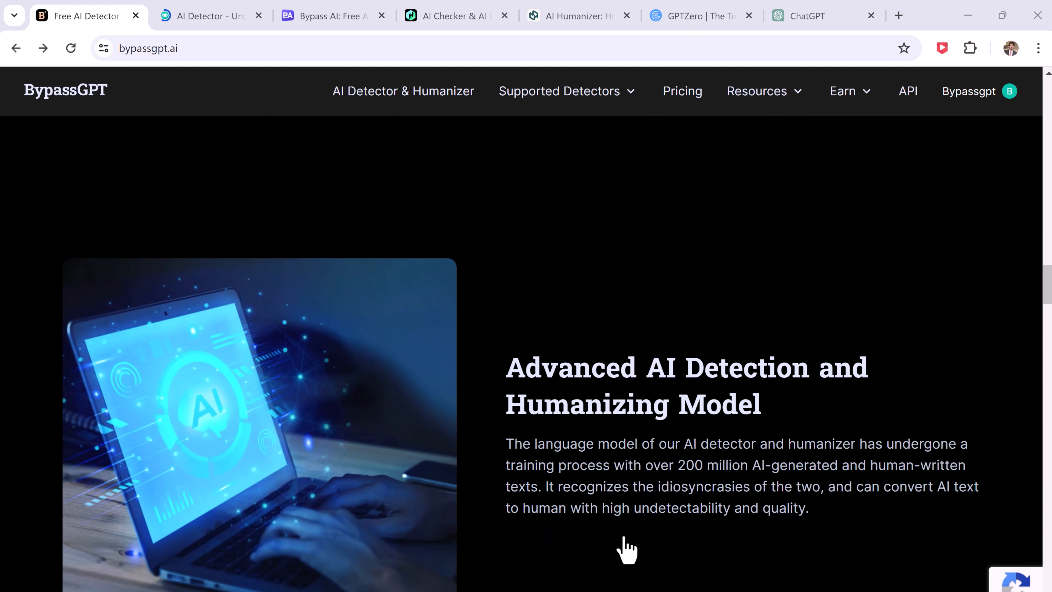
scroll("down", 3)
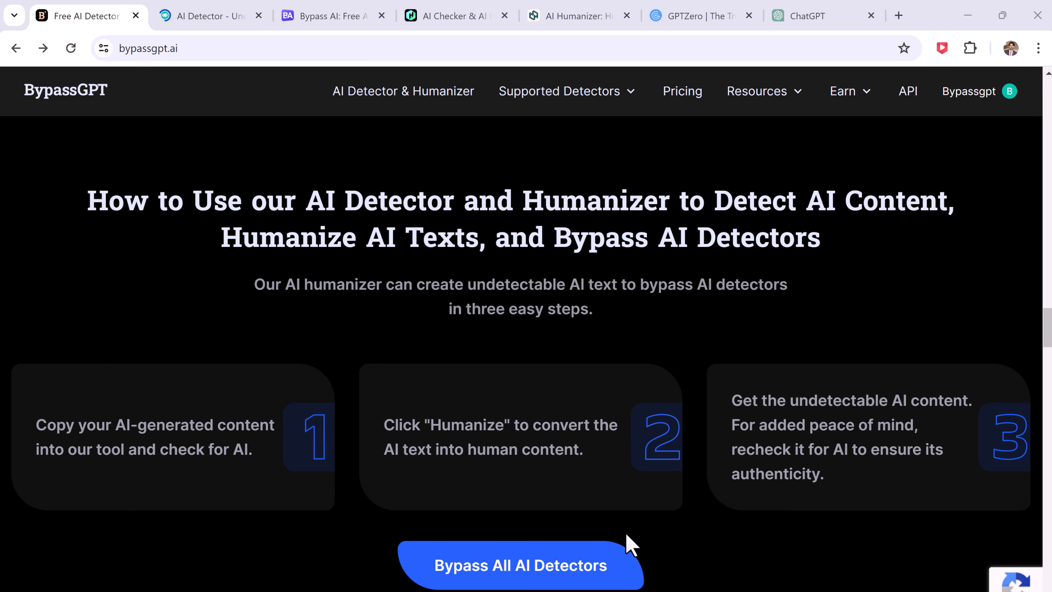
left_click(519, 564)
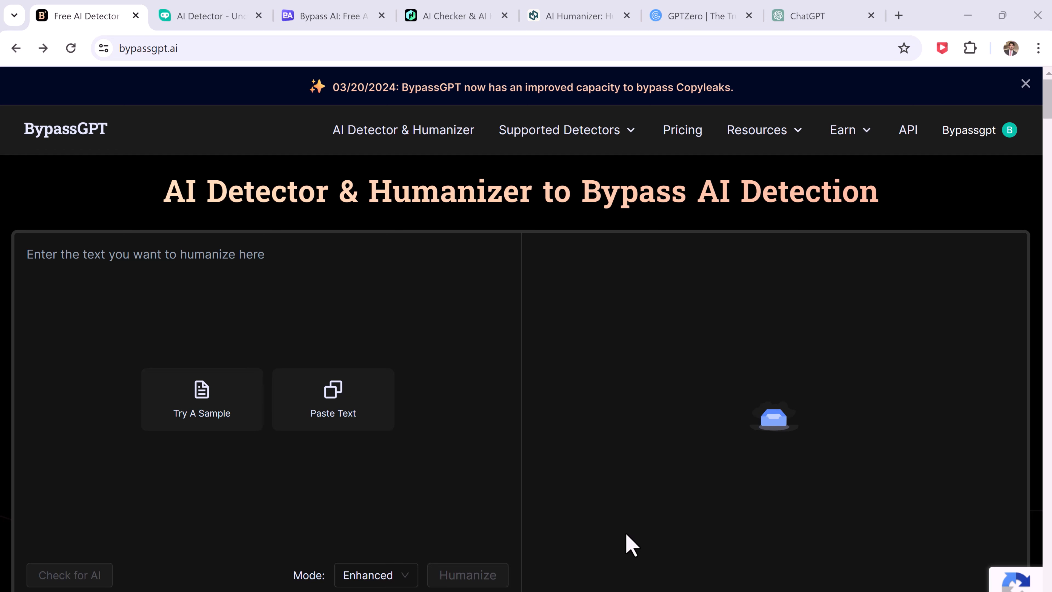
- Ask ChatGPT to 'write an essay on social media in 150 words' and copy its reply
left_click(816, 15)
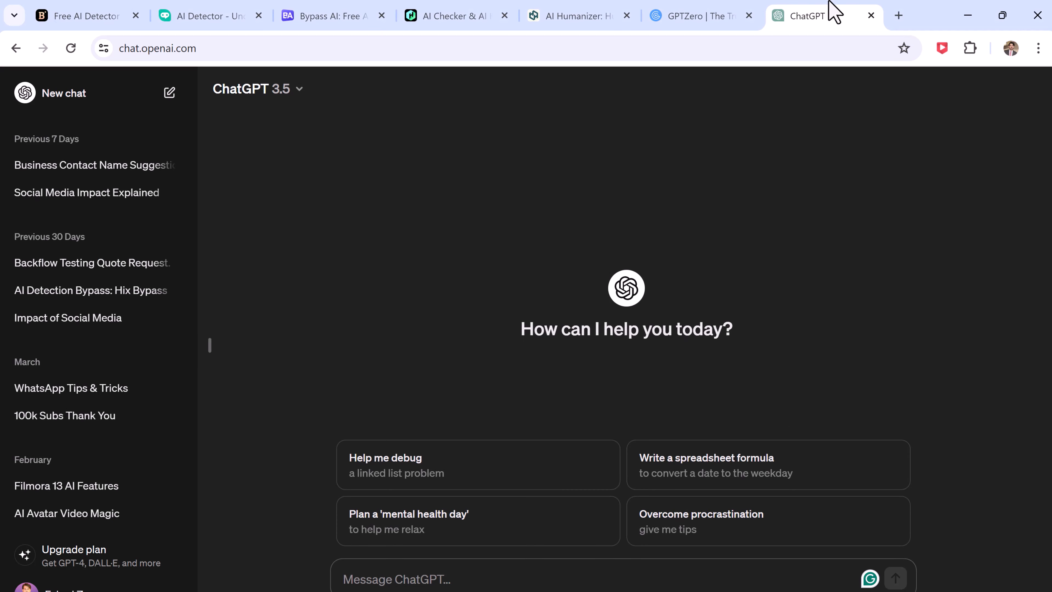
type("write")
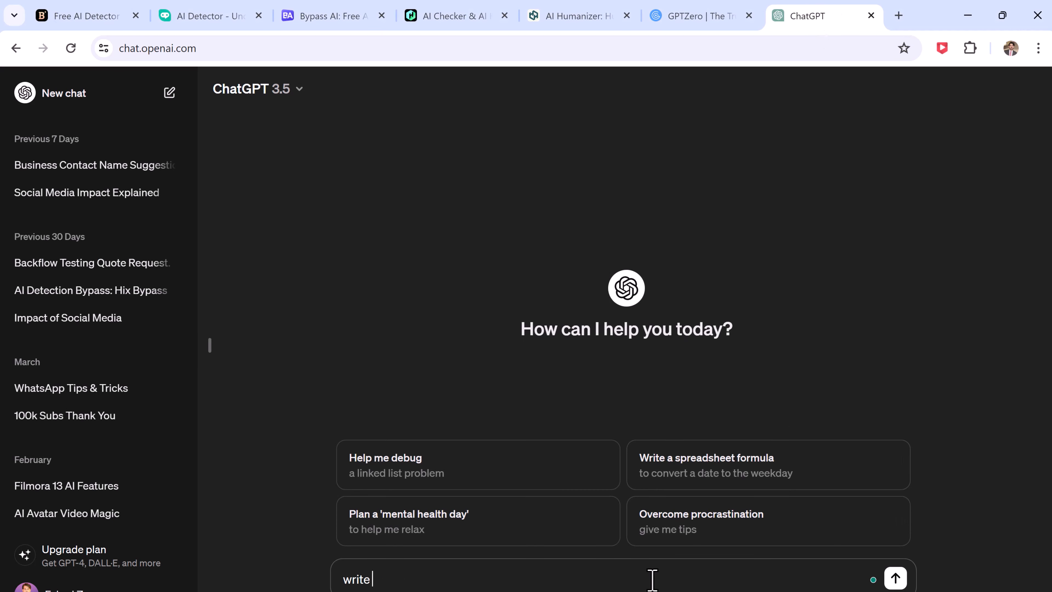
type("an essay on socail media in")
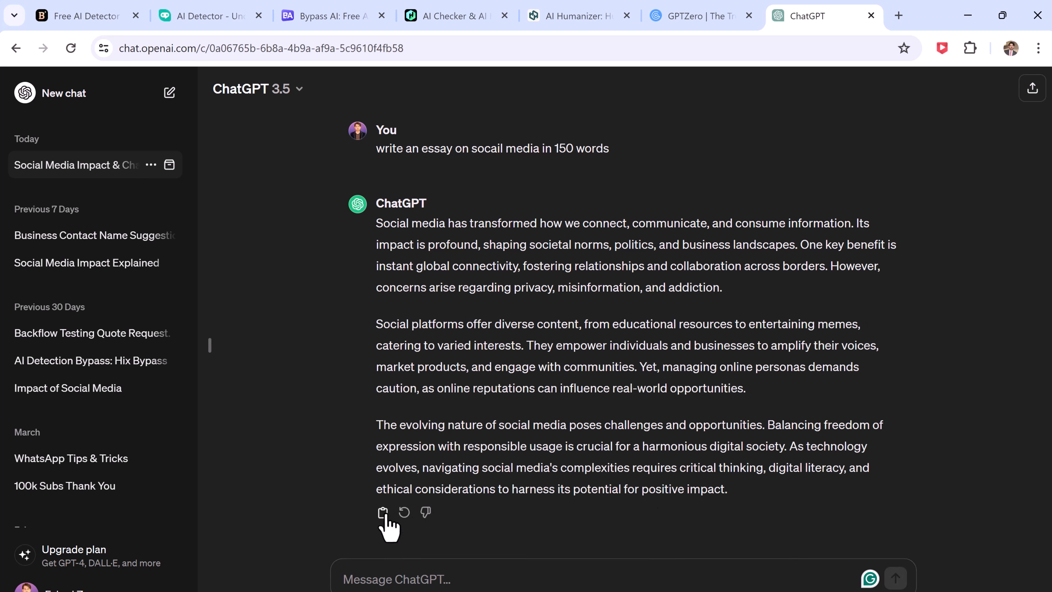
left_click(697, 16)
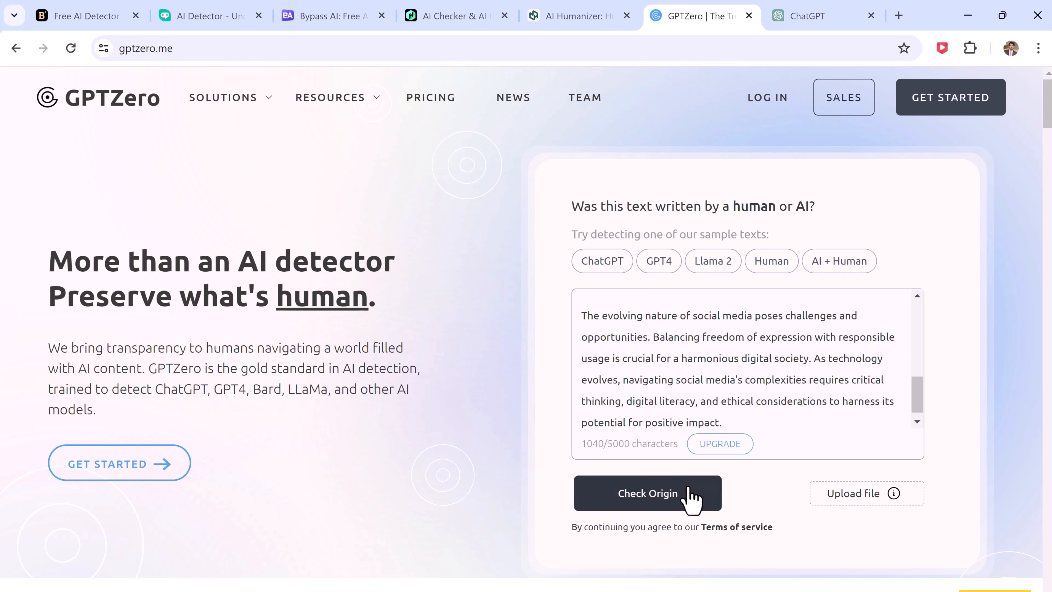
- Run Check Origin on the essay, see 100% AI-generated, and return to BypassGPT
left_click(647, 493)
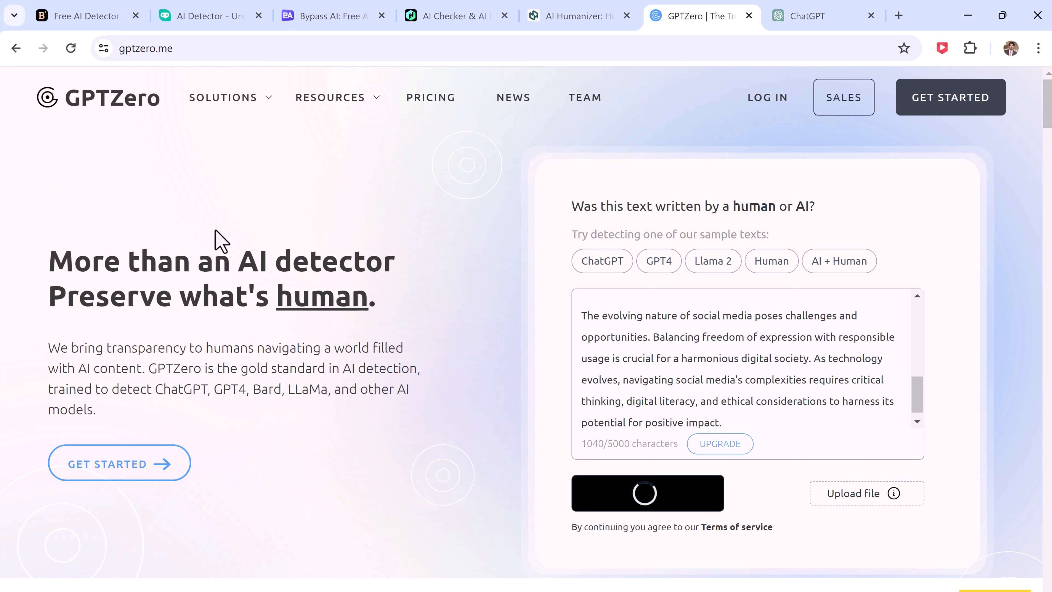
left_click(646, 493)
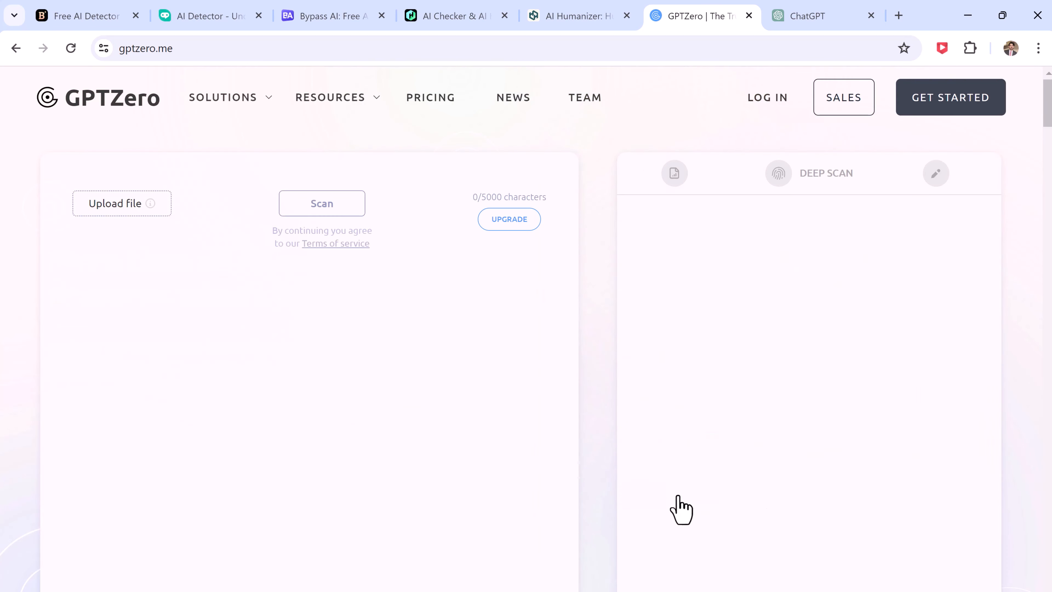
left_click(322, 202)
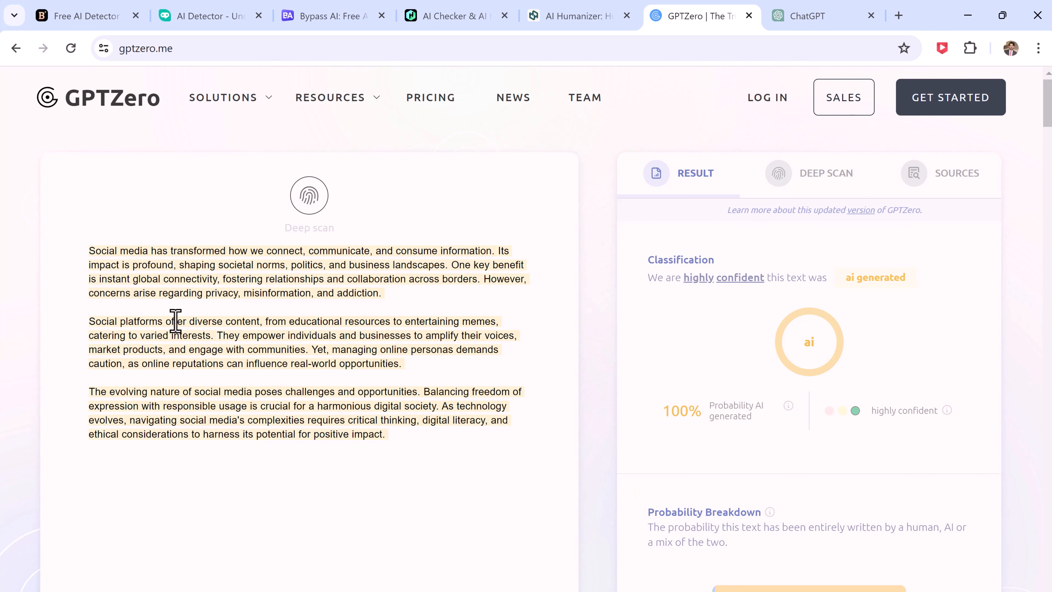
mouse_move(741, 399)
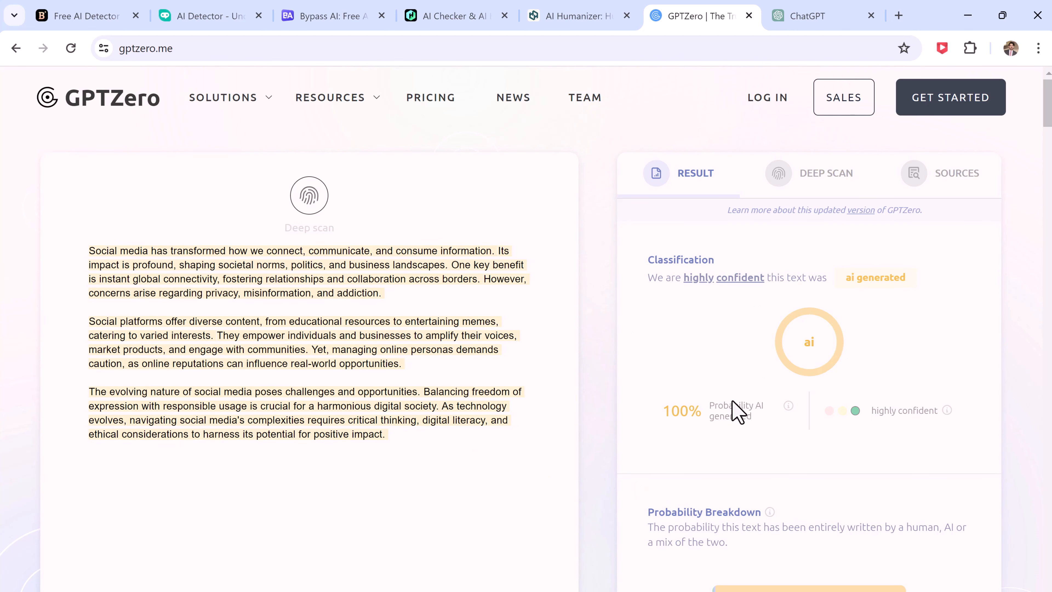
left_click(80, 15)
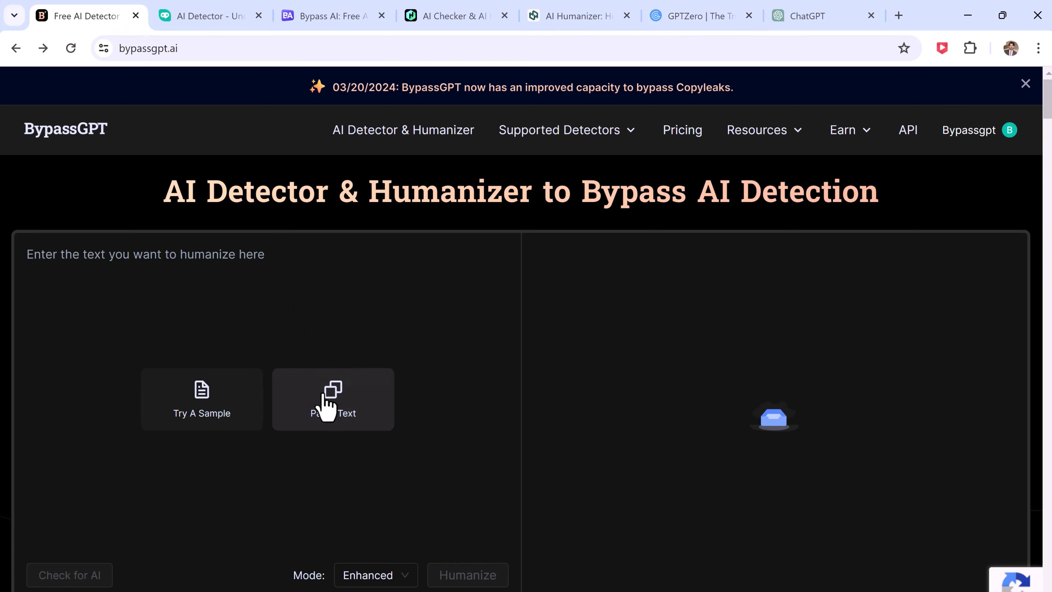
- Paste the essay, humanize it in Enhanced mode into a 198-word human-written rewrite
left_click(333, 399)
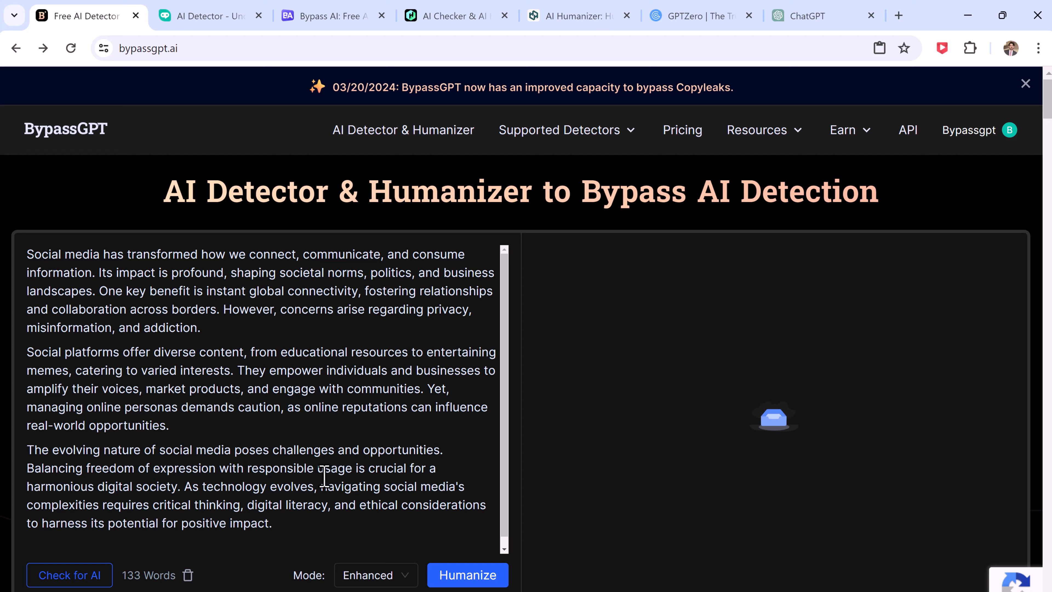
left_click(374, 575)
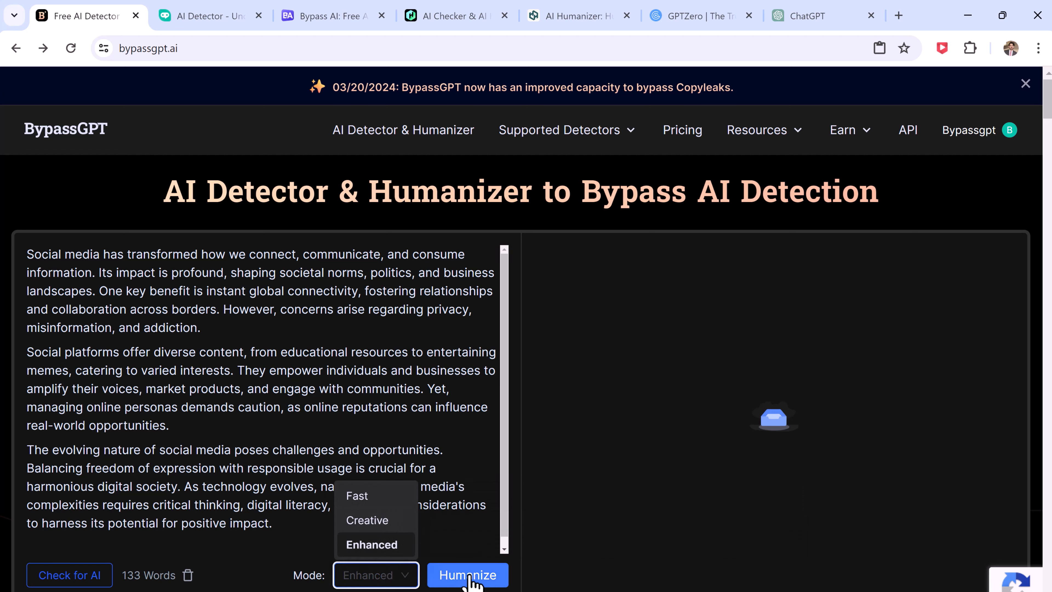
left_click(371, 544)
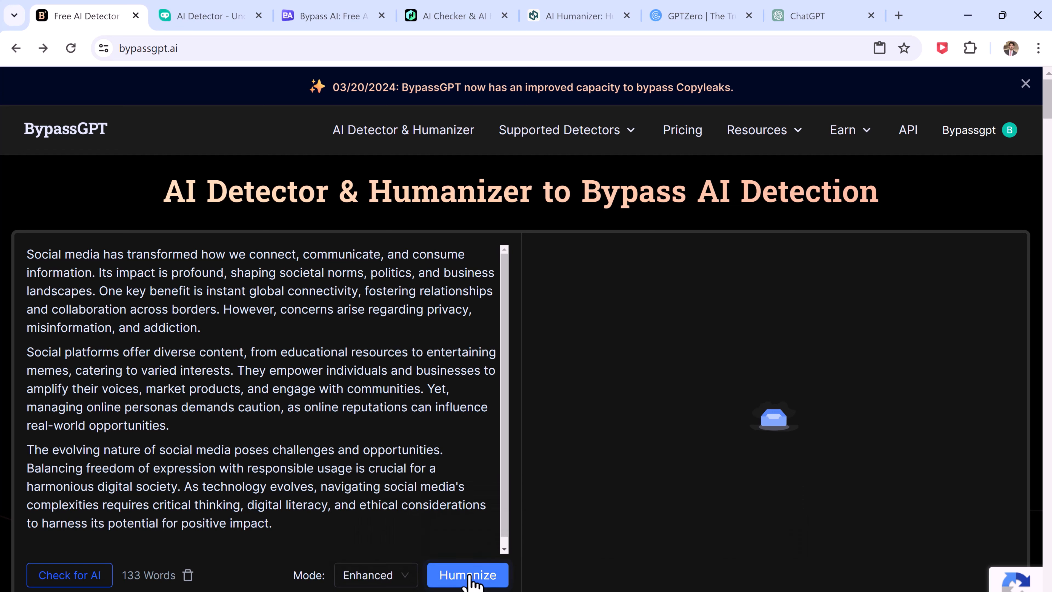
left_click(468, 574)
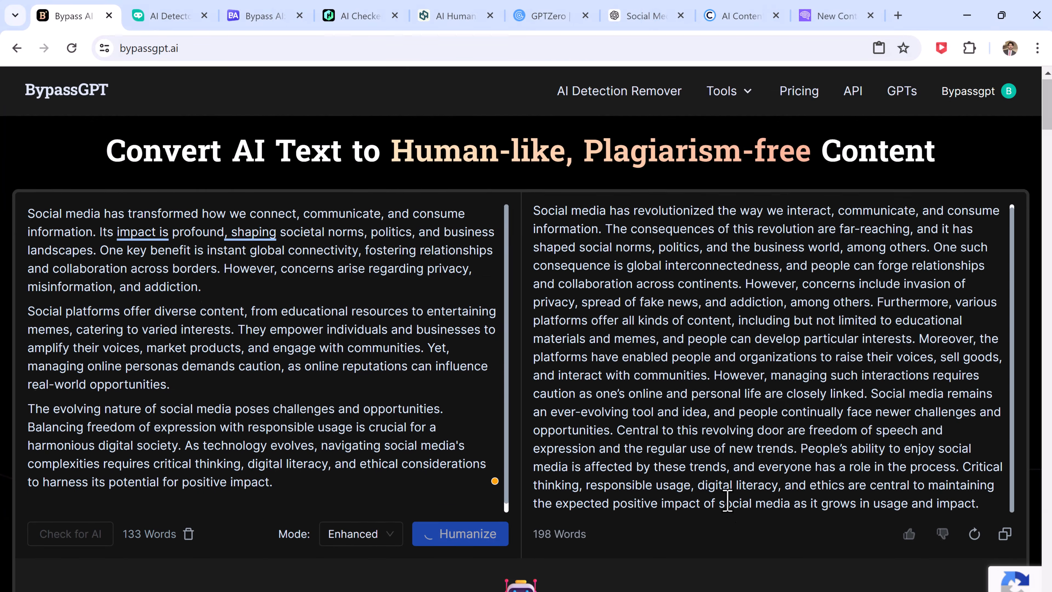
left_click(70, 534)
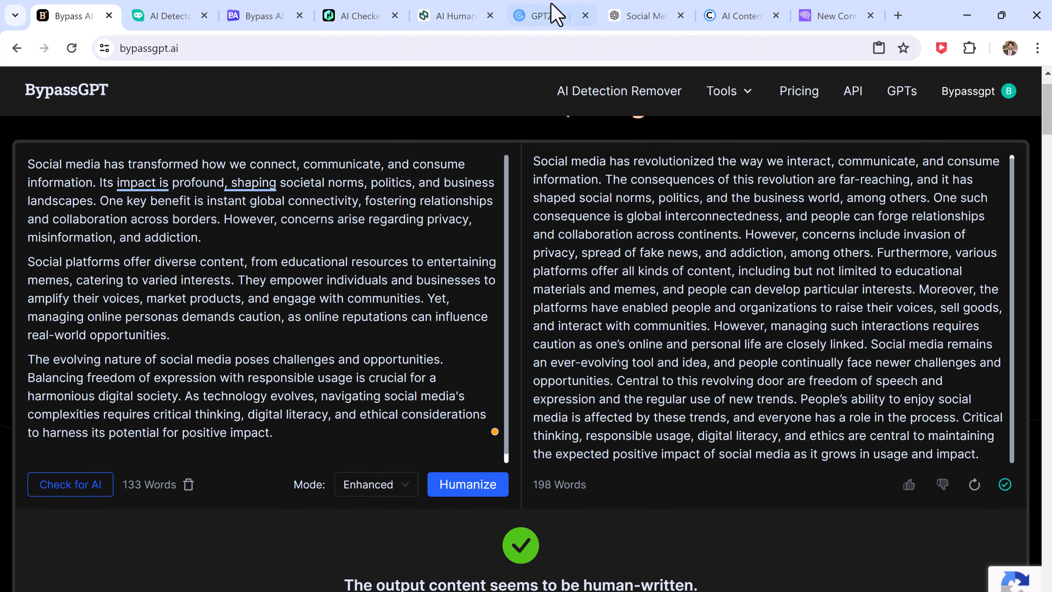
left_click(539, 15)
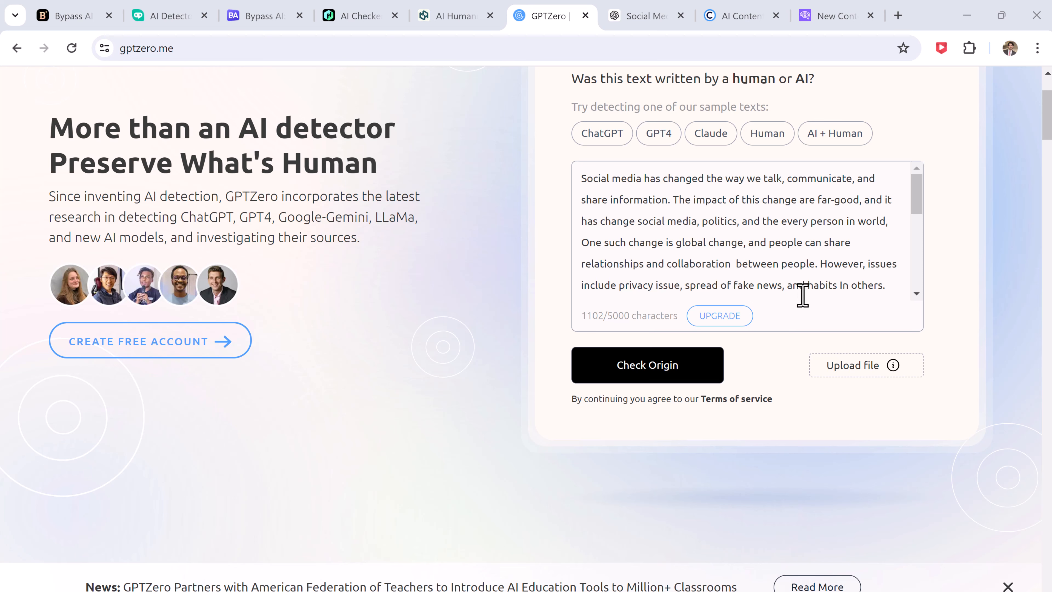
- Run Check Origin on the humanized essay and get a human result at 0% AI probability
left_click(646, 364)
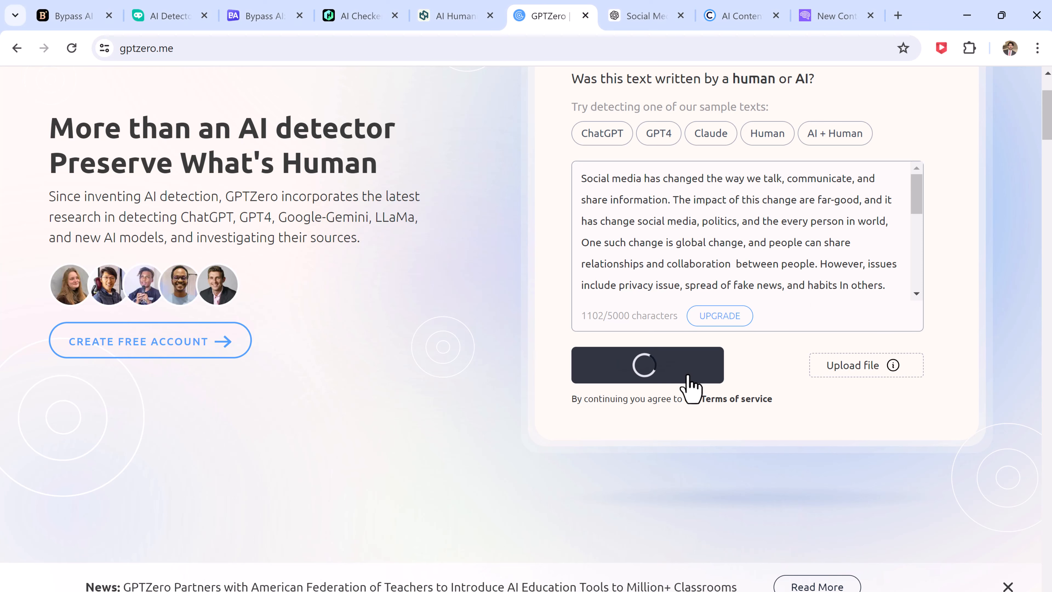
left_click(647, 365)
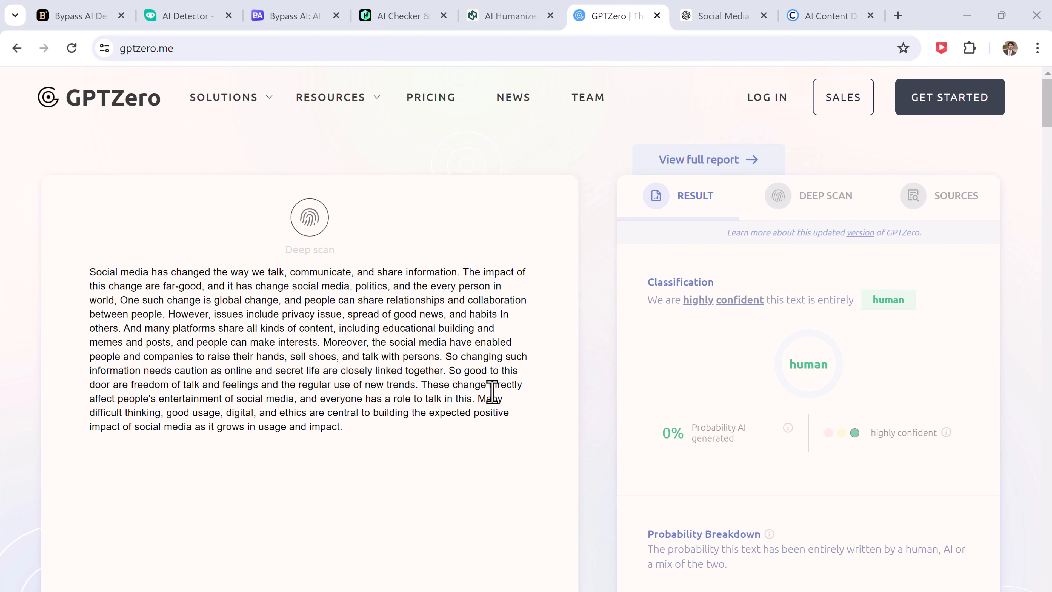
left_click(733, 16)
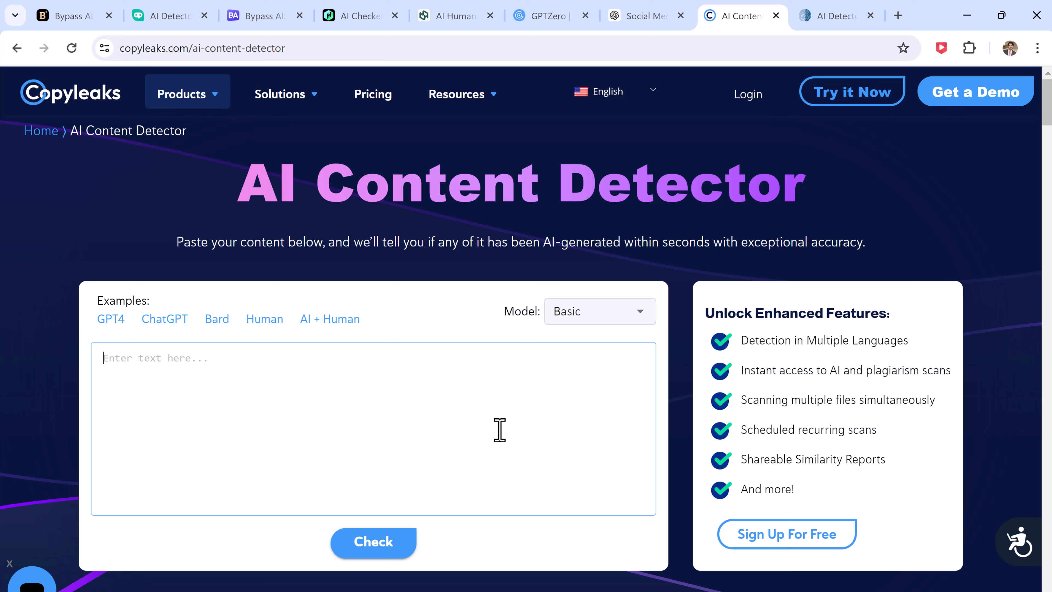
- Paste the humanized essay into Copyleaks, run Check and see the human text verdict
type("Social media has changed the way we talk, communicate, and get information. The change of")
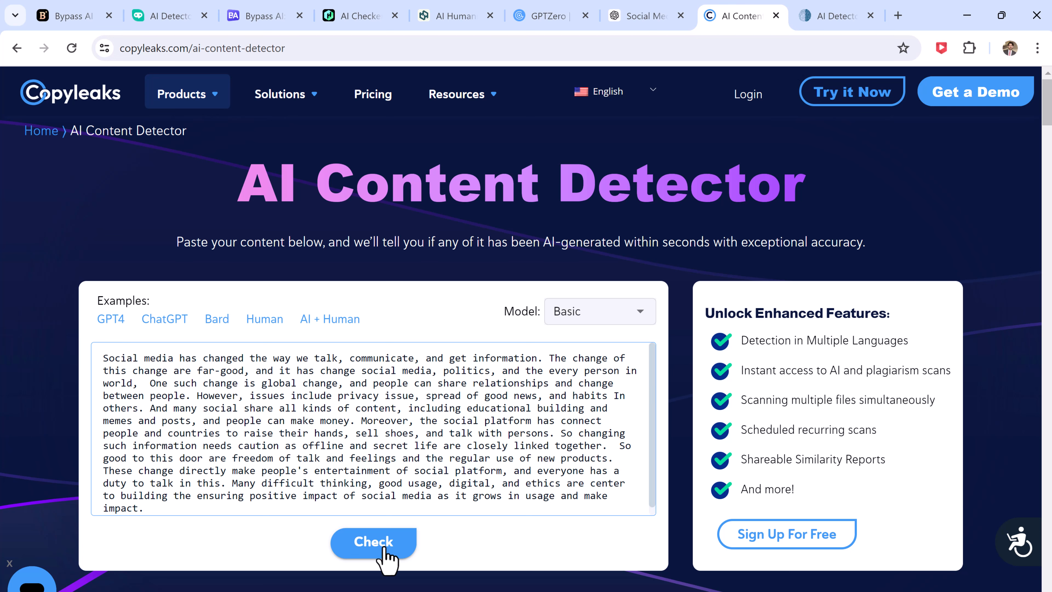
left_click(373, 542)
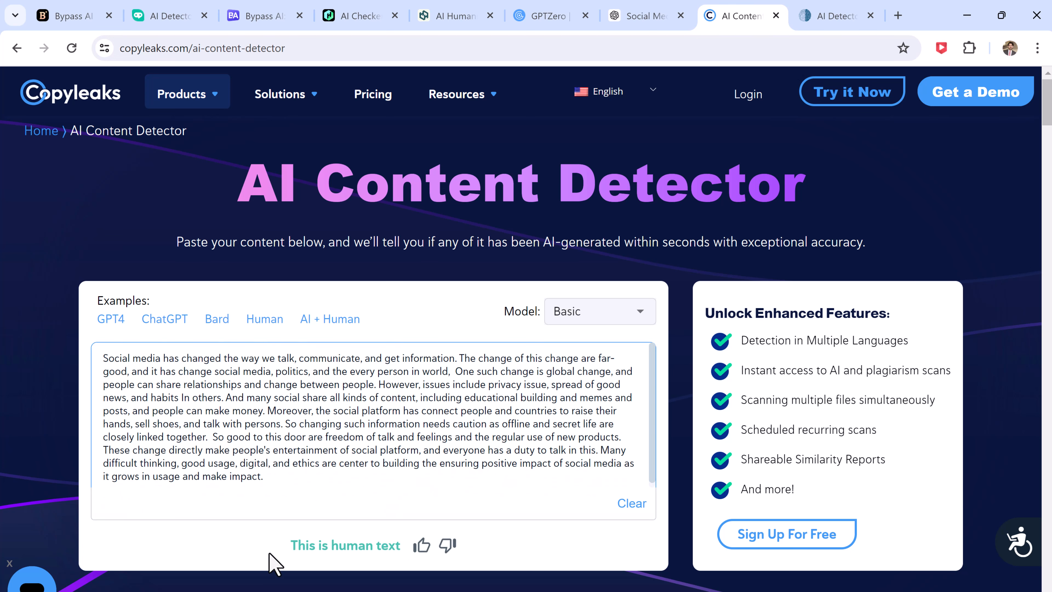
scroll("down", 3)
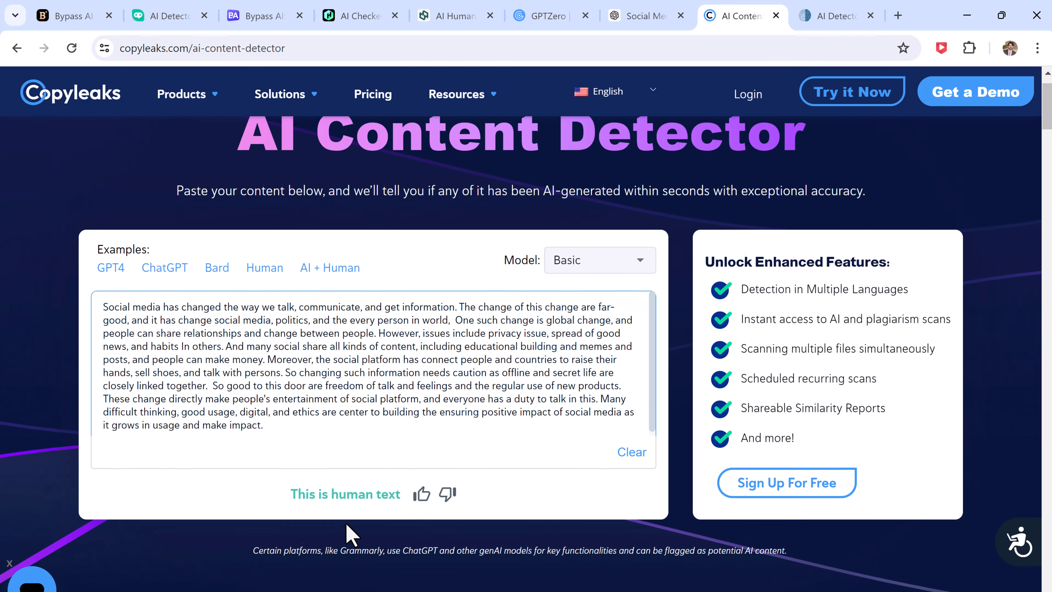
left_click(837, 15)
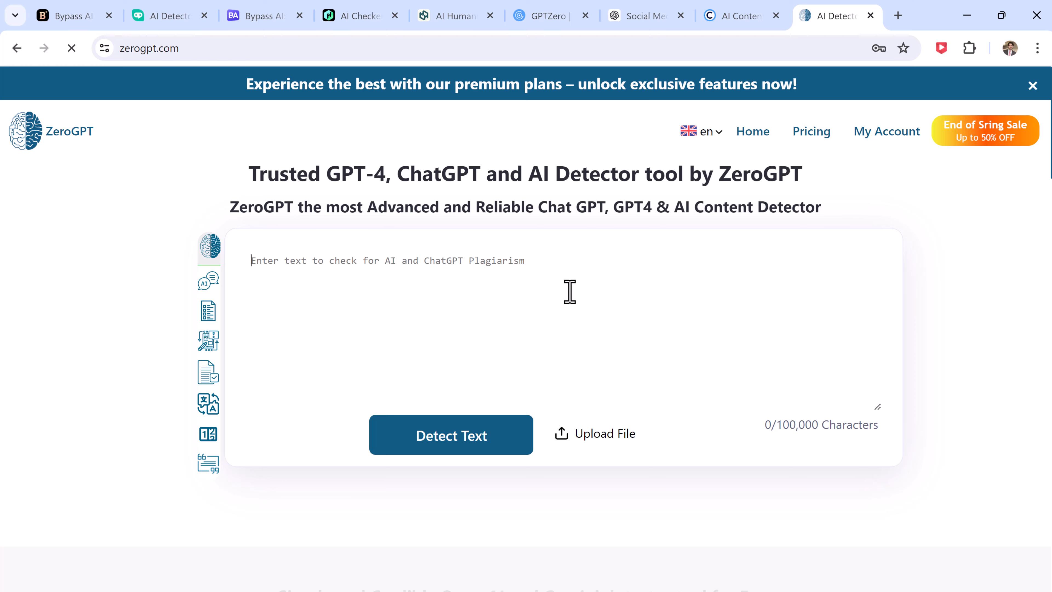
- Paste the humanized essay into ZeroGPT, detect it and see Human written at 0% AI GPT
left_click(440, 435)
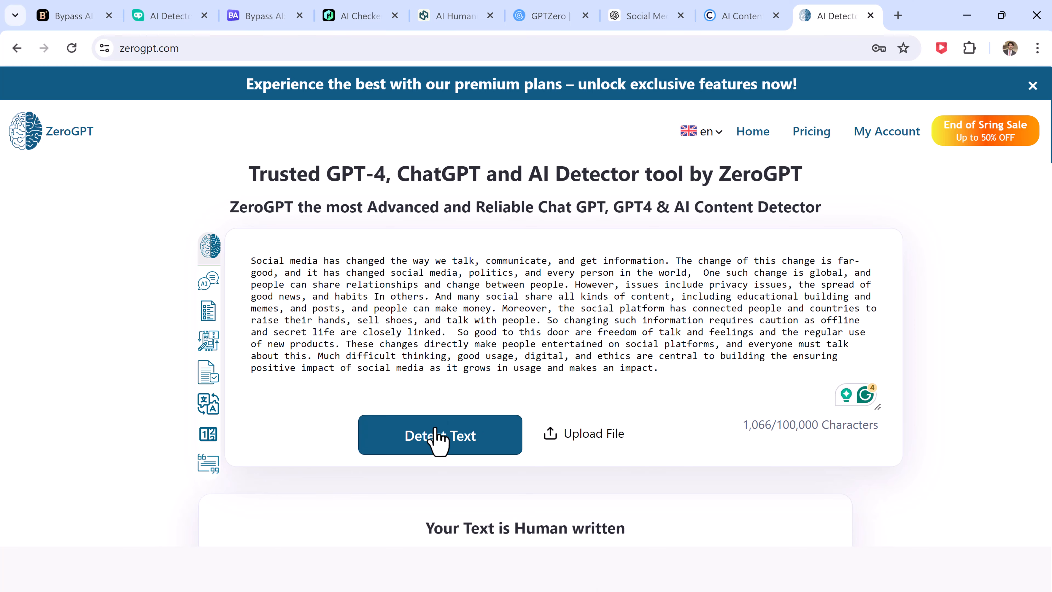
left_click(440, 435)
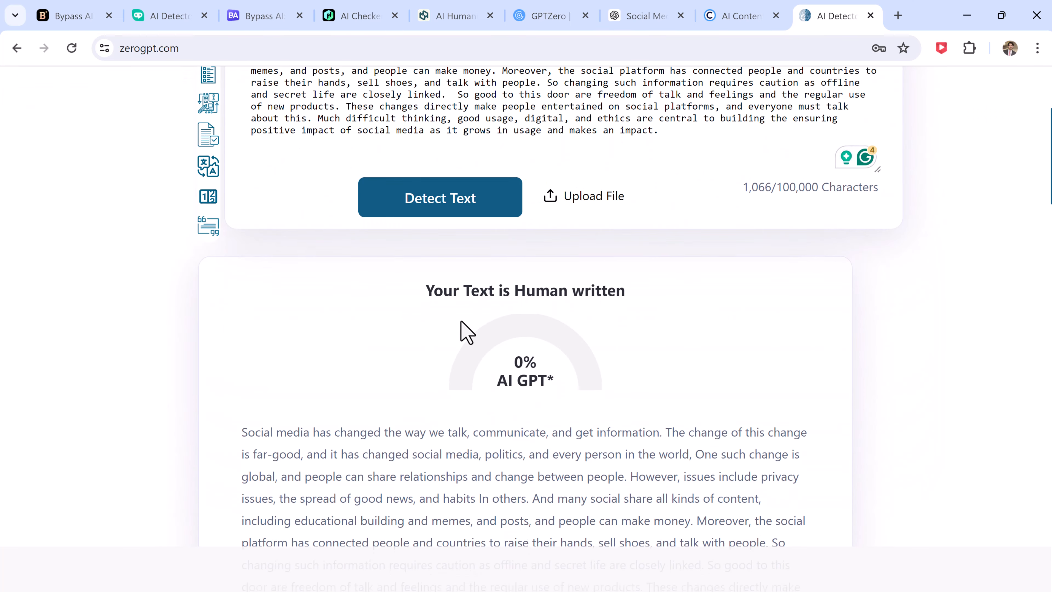
scroll("down", 3)
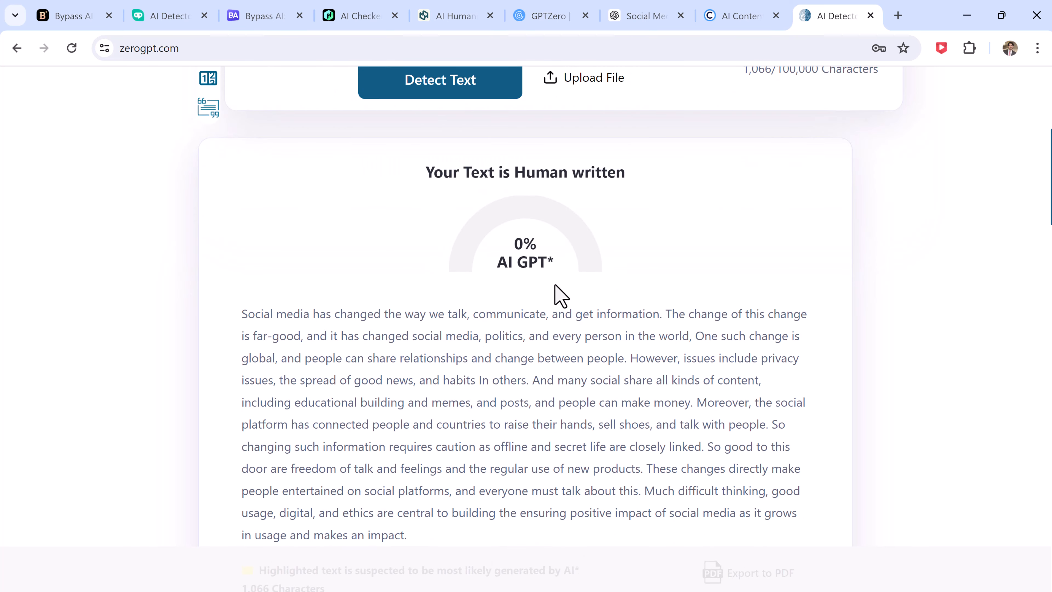
left_click(170, 15)
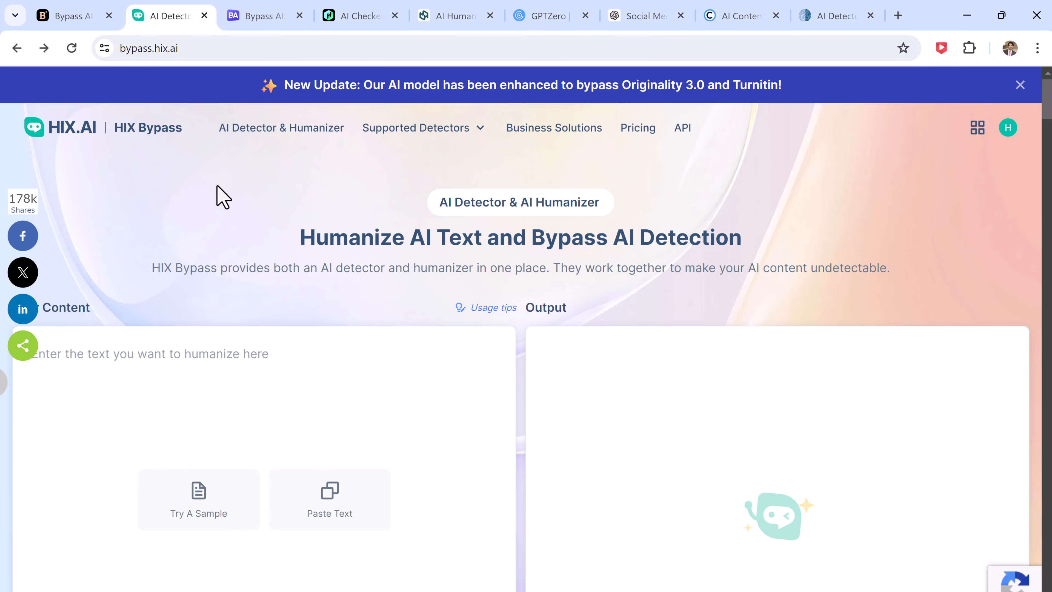
- Review the HIX Bypass page, then copy the original essay from ChatGPT
scroll("down", 3)
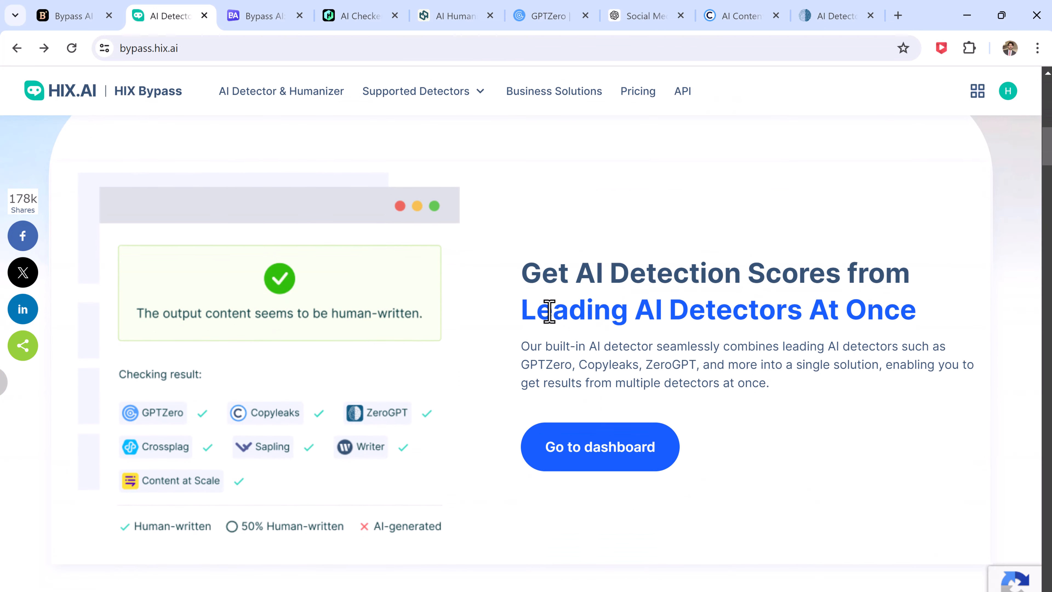
scroll("down", 3)
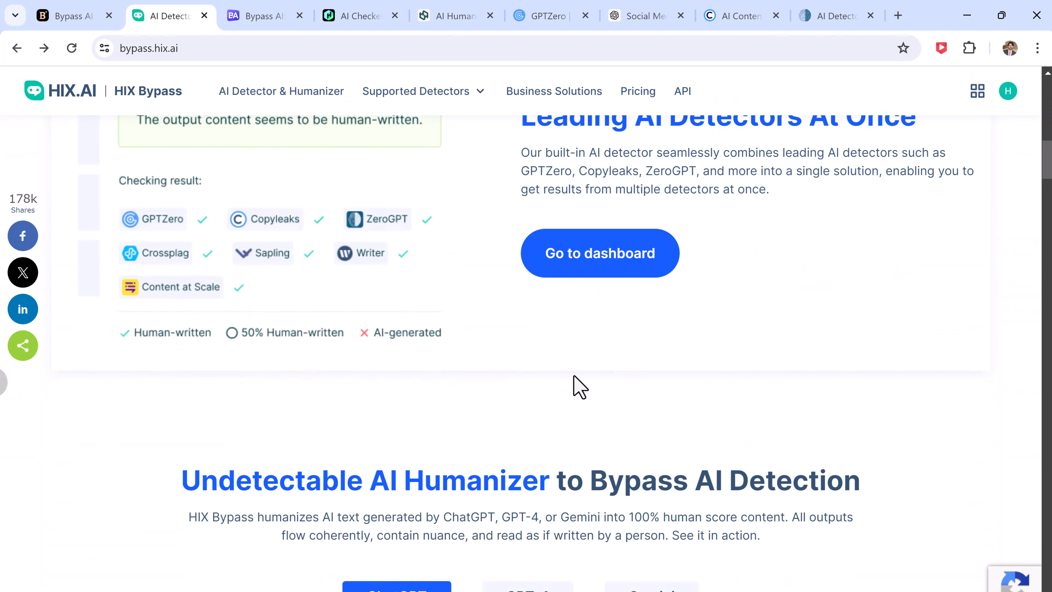
scroll("down", 3)
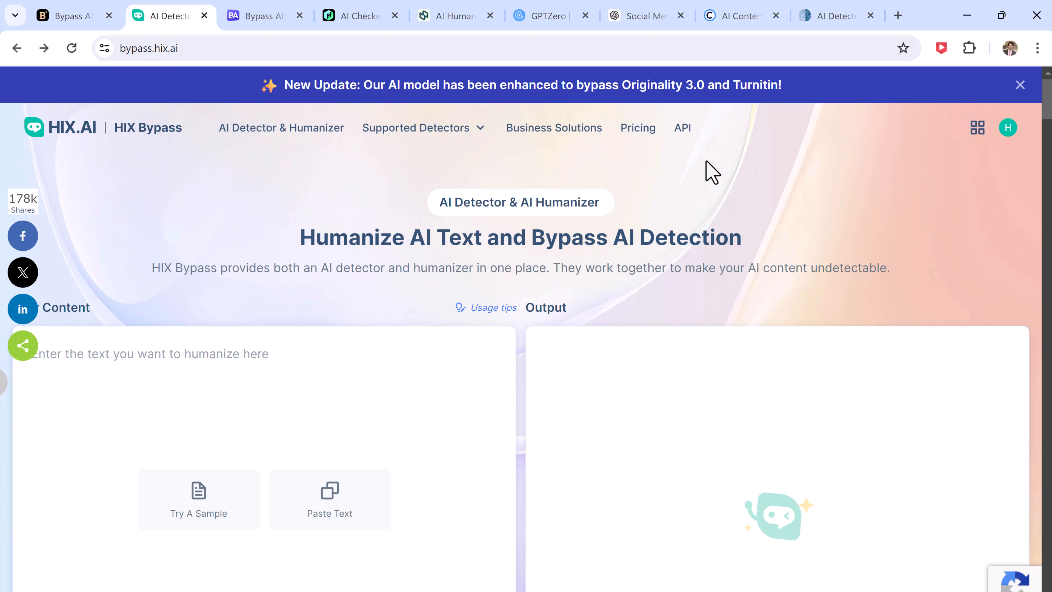
left_click(641, 16)
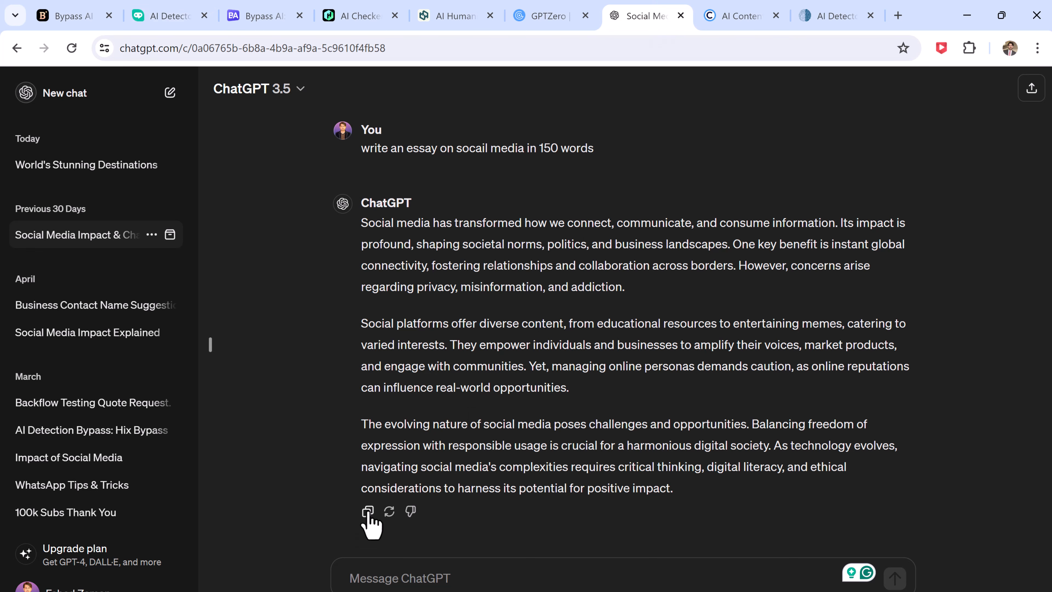
left_click(167, 15)
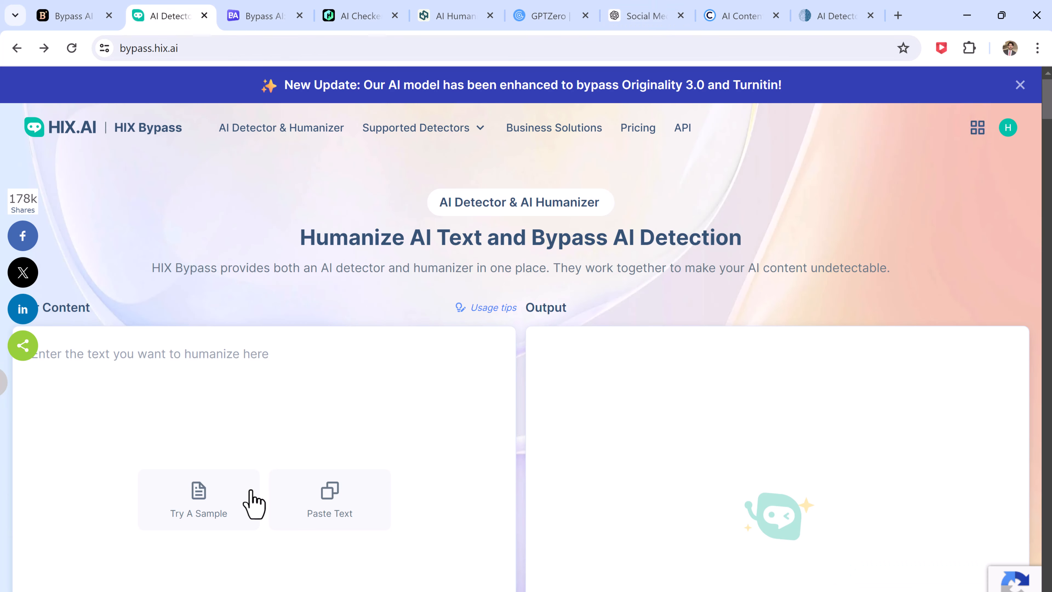
- Paste the essay into HIX Bypass and humanize it in Latest mode into a 194-word rewrite
left_click(198, 499)
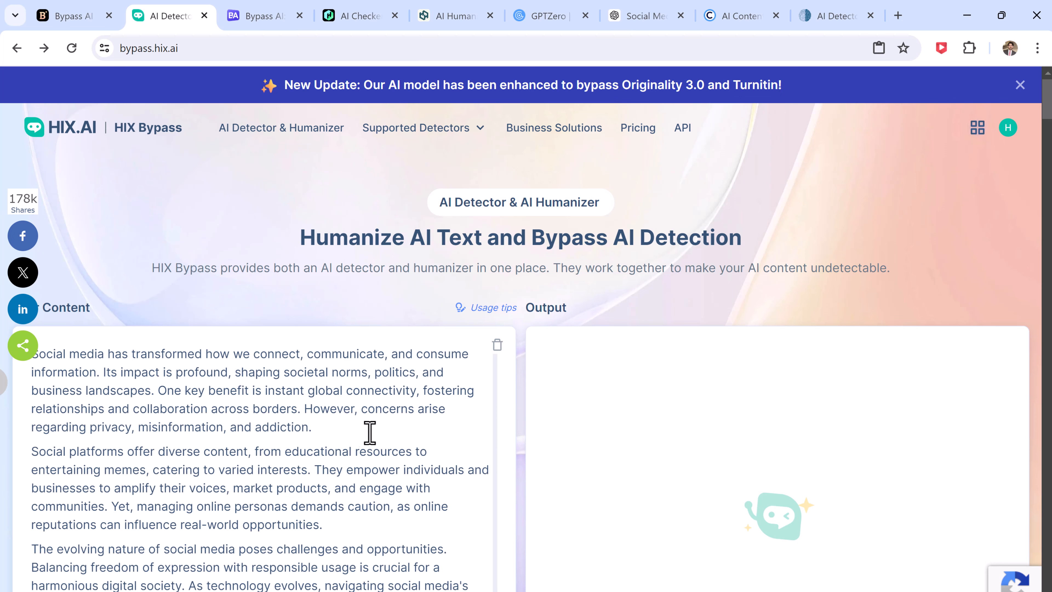
scroll("down", 3)
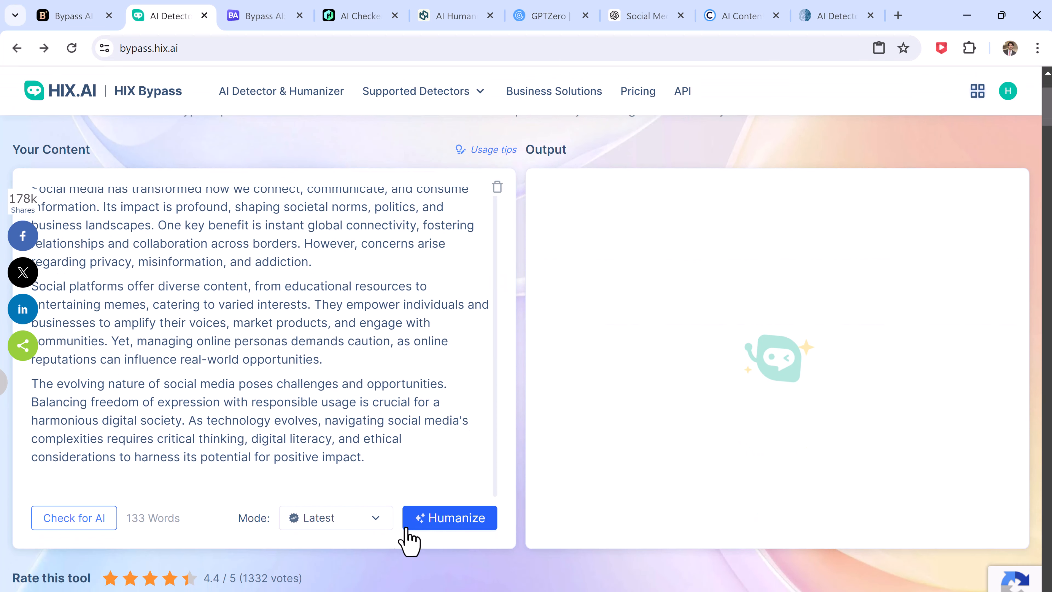
left_click(335, 518)
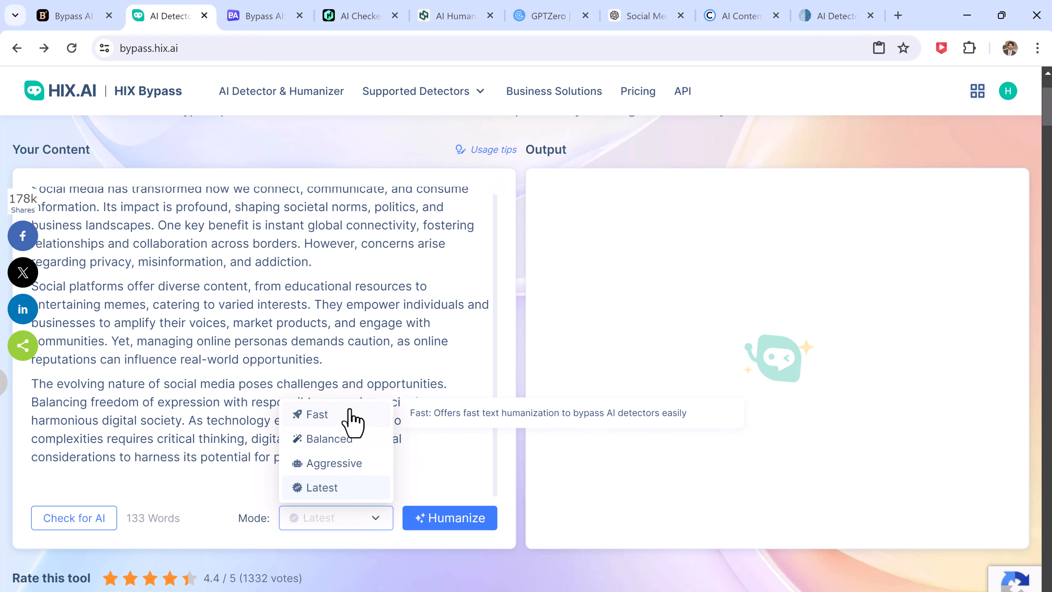
left_click(449, 518)
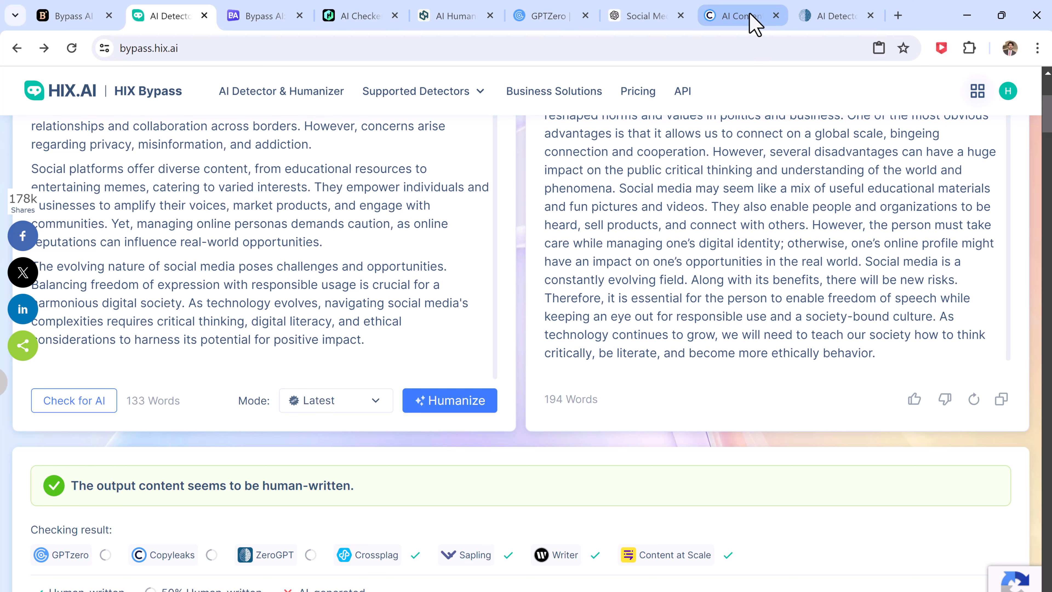
- Check the HIX Bypass rewrite in Copyleaks and get the human text verdict
left_click(729, 15)
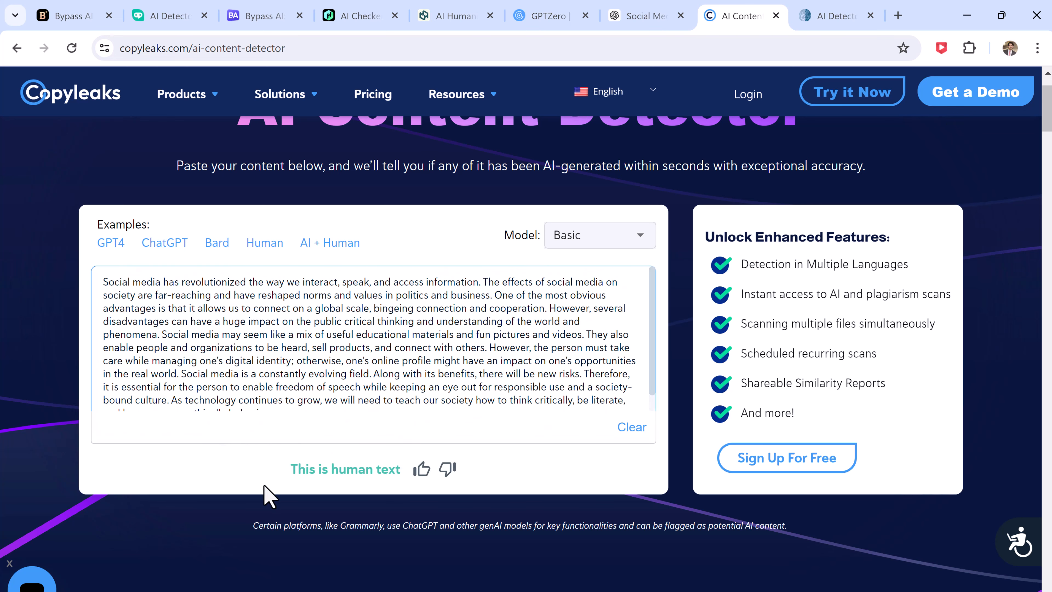
mouse_move(412, 494)
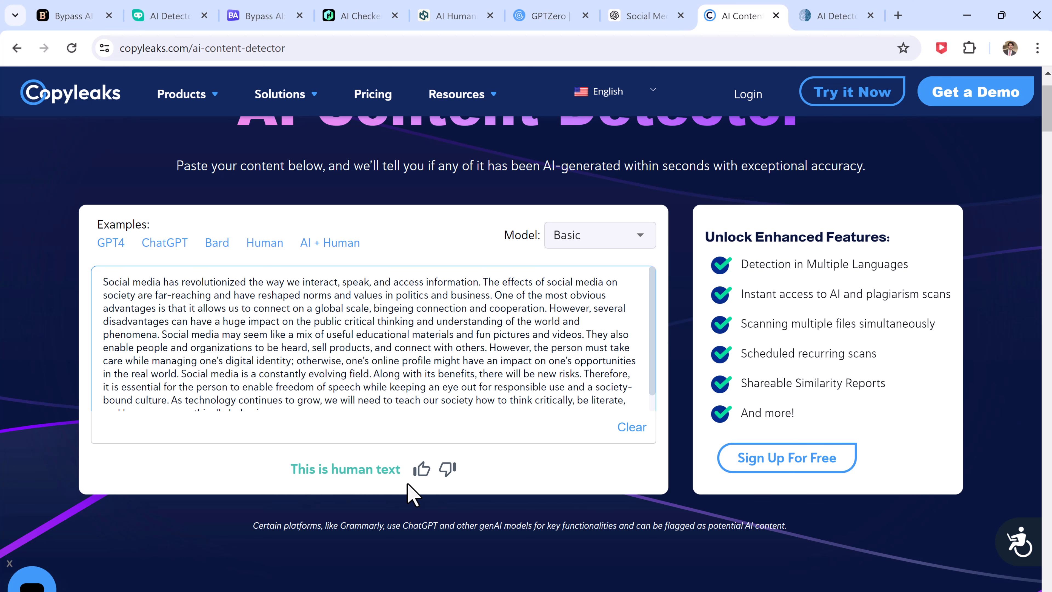
- Paste the HIX Bypass rewrite into ZeroGPT, detect it and see Human written at 0% AI GPT
left_click(835, 15)
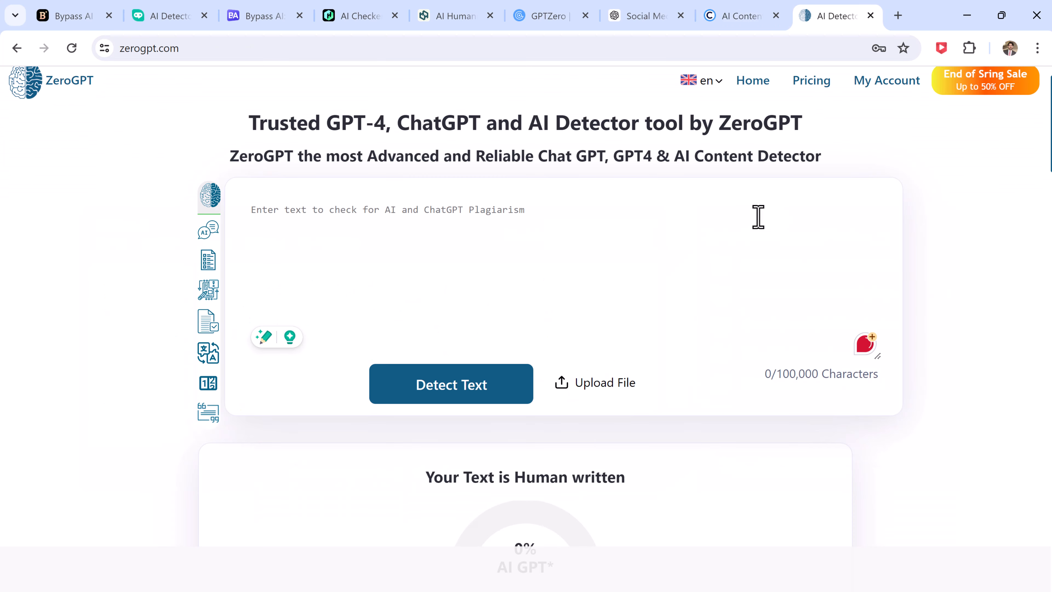
left_click(441, 434)
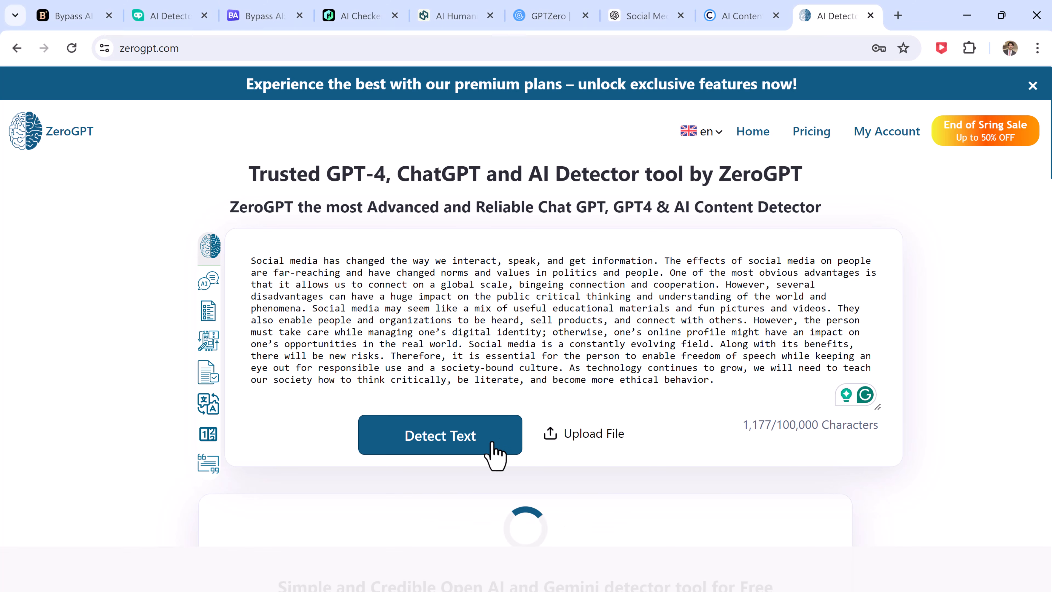
left_click(440, 434)
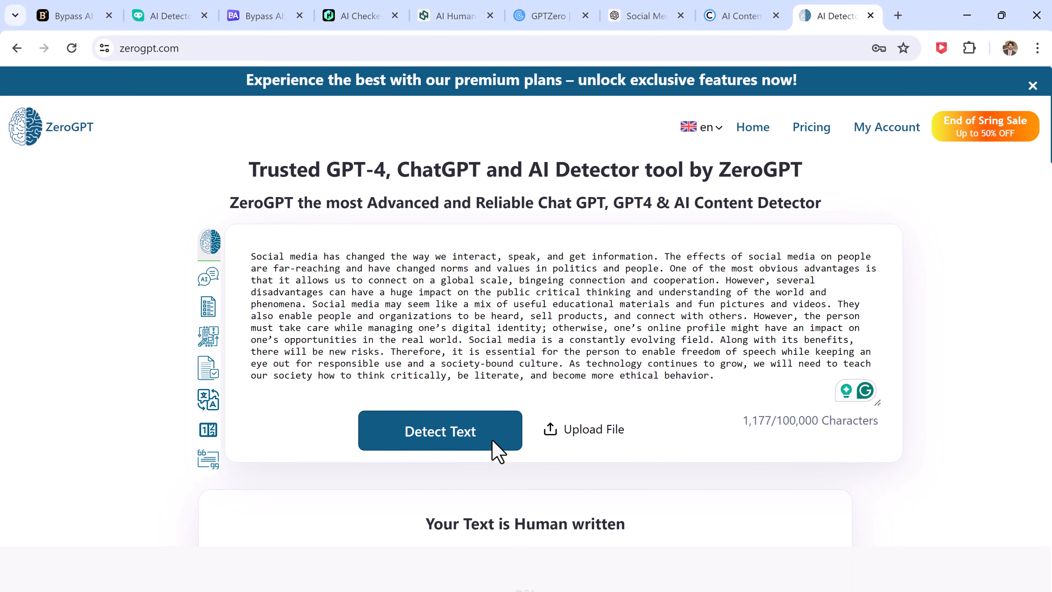
left_click(440, 430)
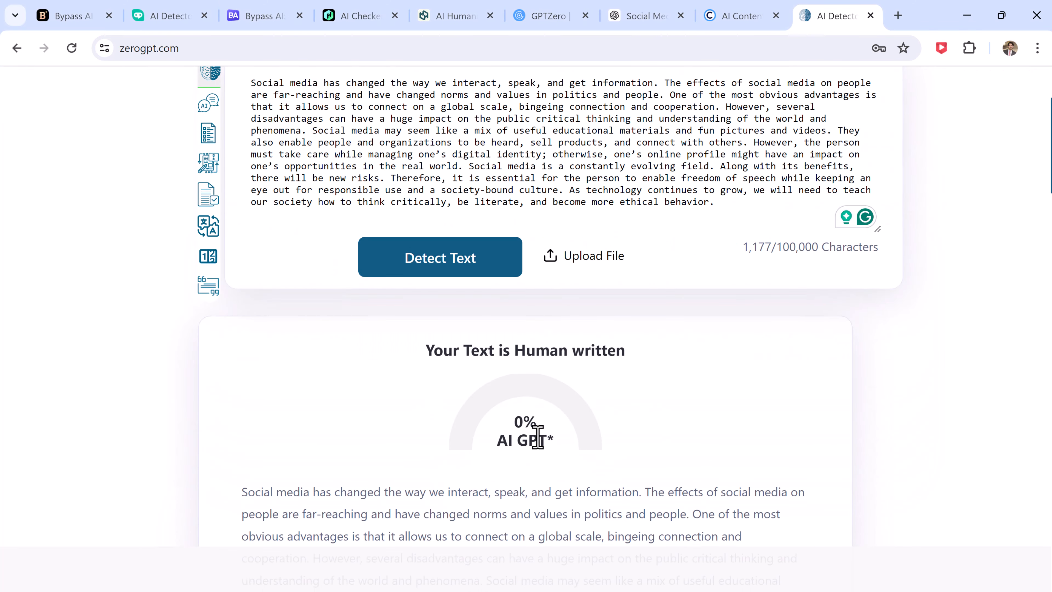
scroll("down", 3)
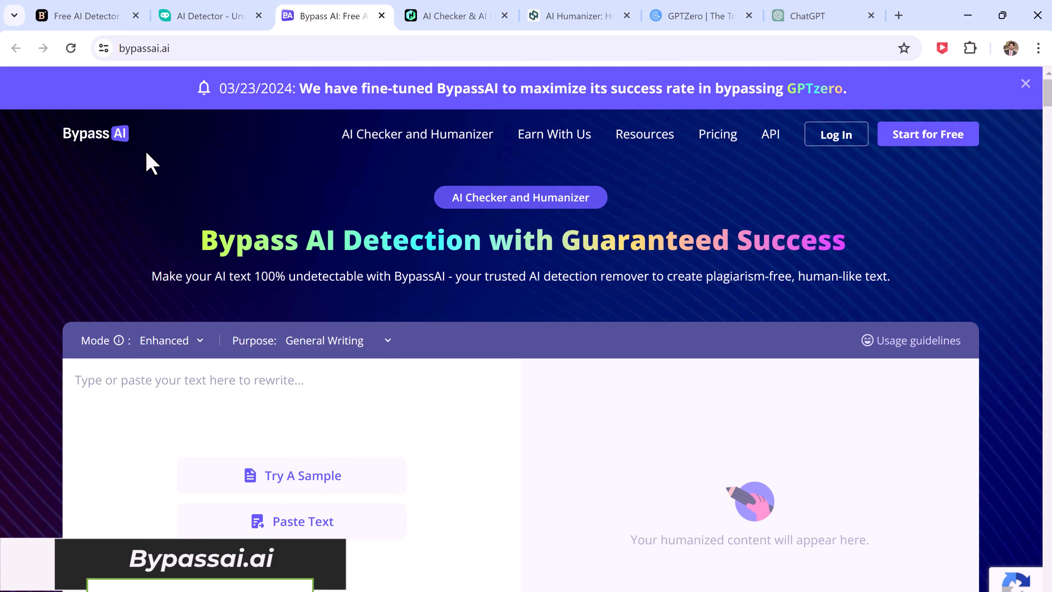
mouse_move(530, 308)
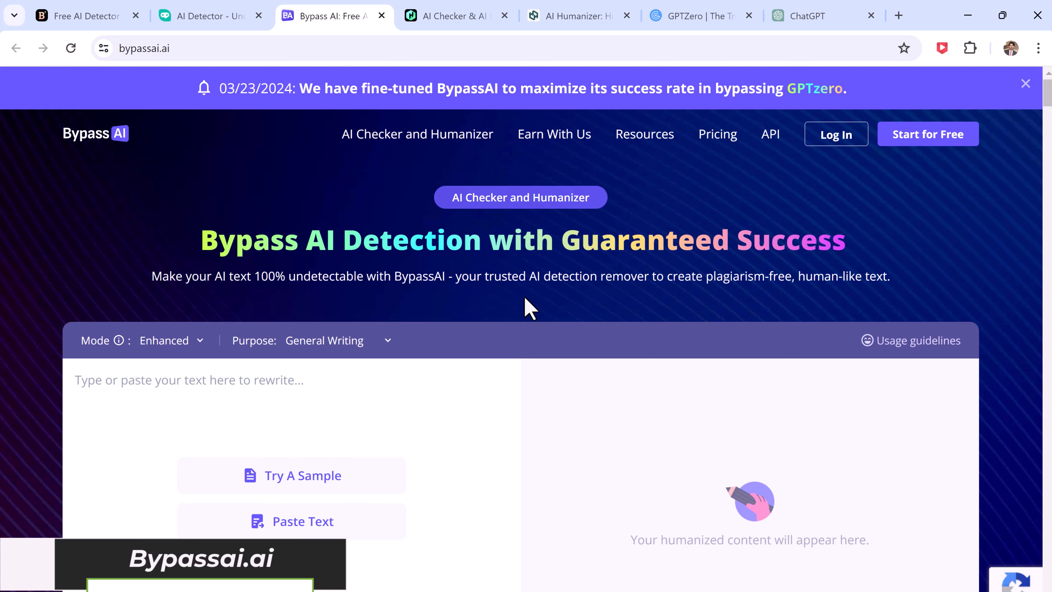
- Load BypassAI's sample paragraph, humanize it into a 99-word rewrite rated human by all seven detectors
scroll("down", 3)
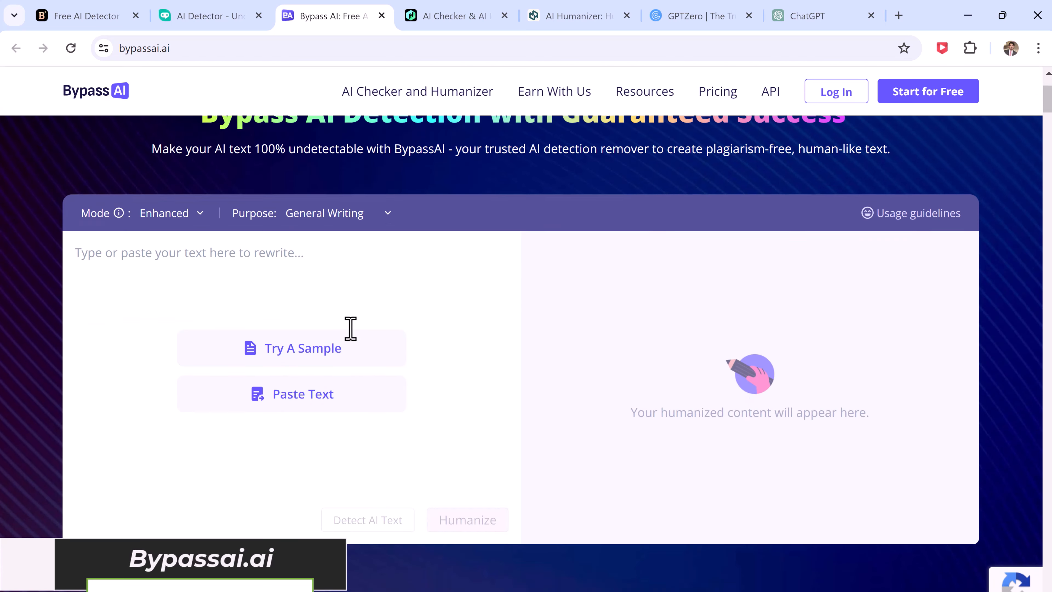
left_click(302, 347)
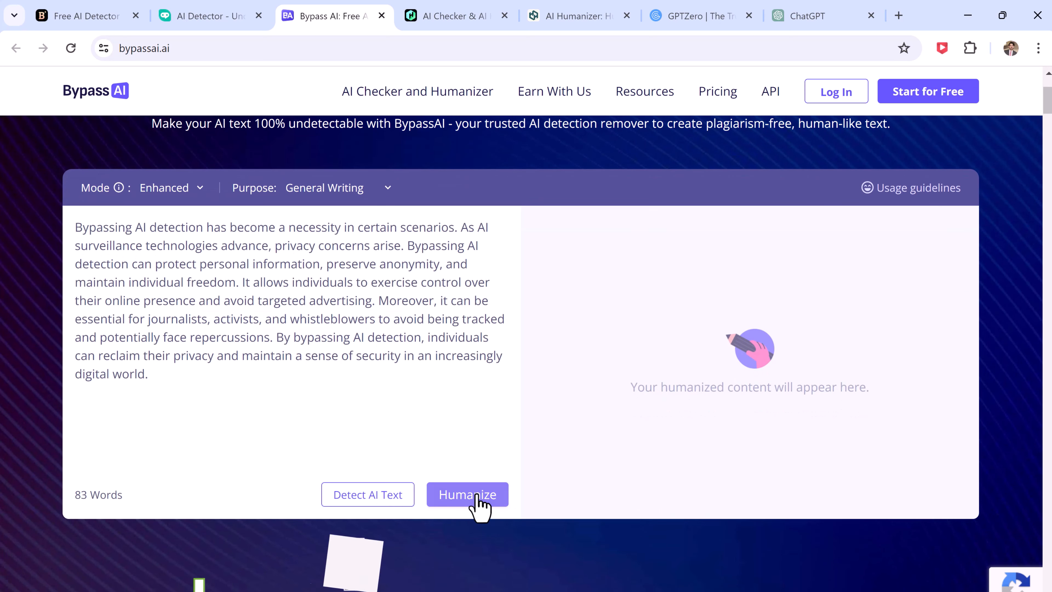
left_click(467, 494)
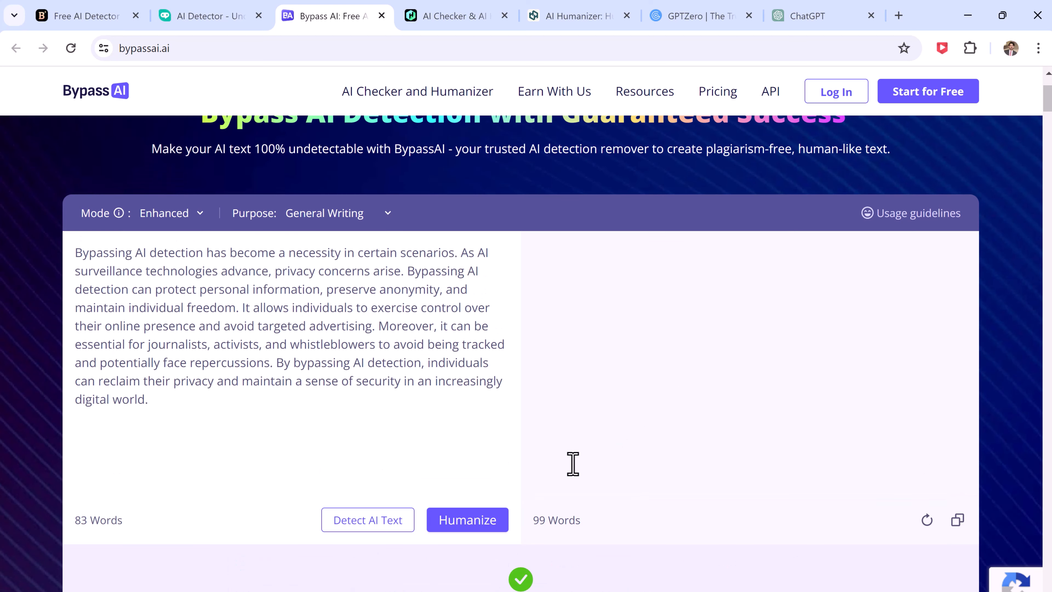
left_click(467, 520)
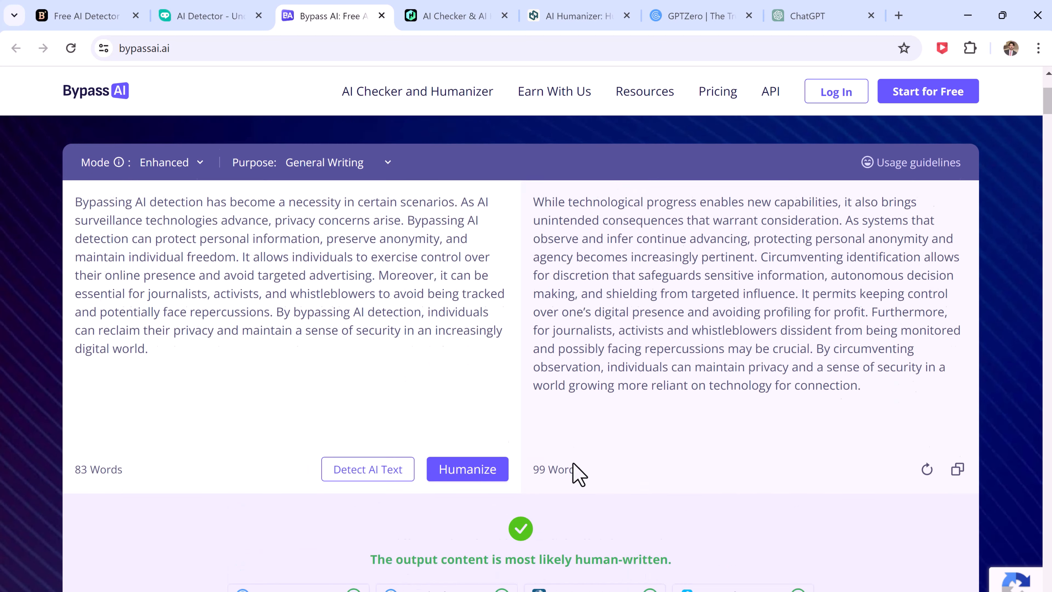
scroll("down", 3)
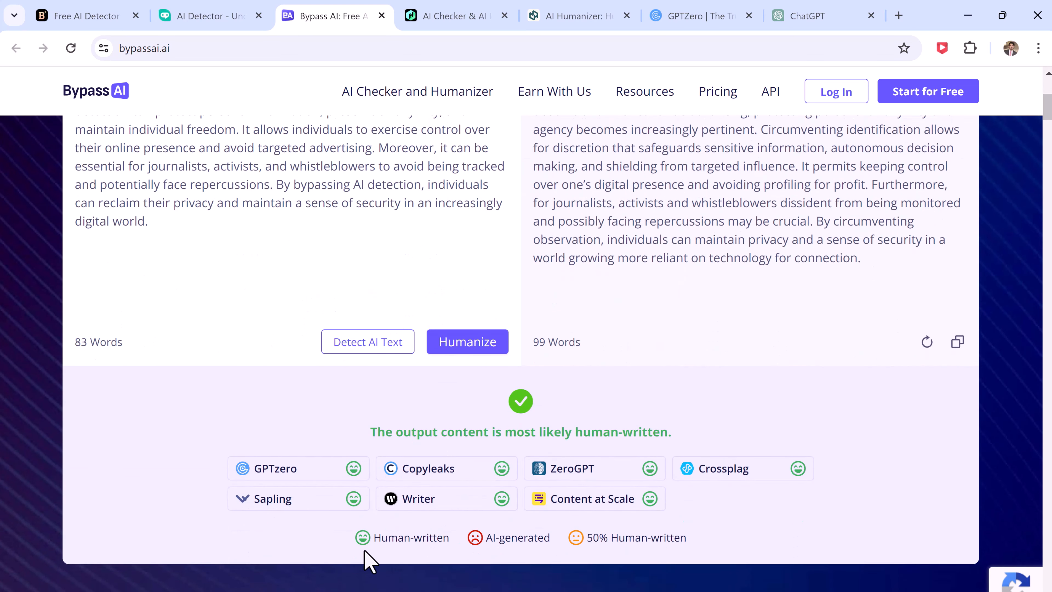
mouse_move(750, 469)
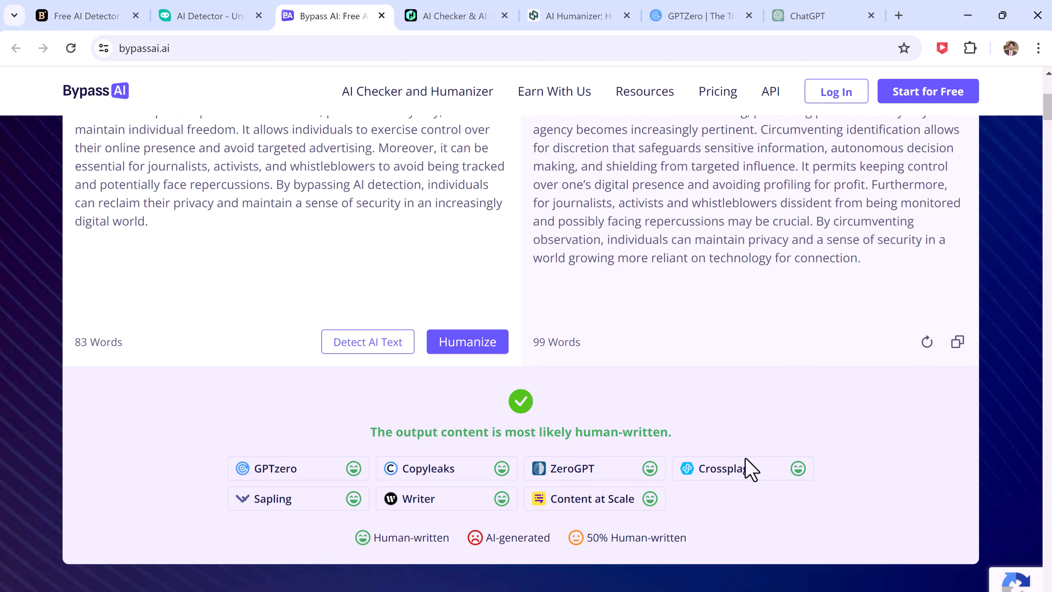
mouse_move(761, 525)
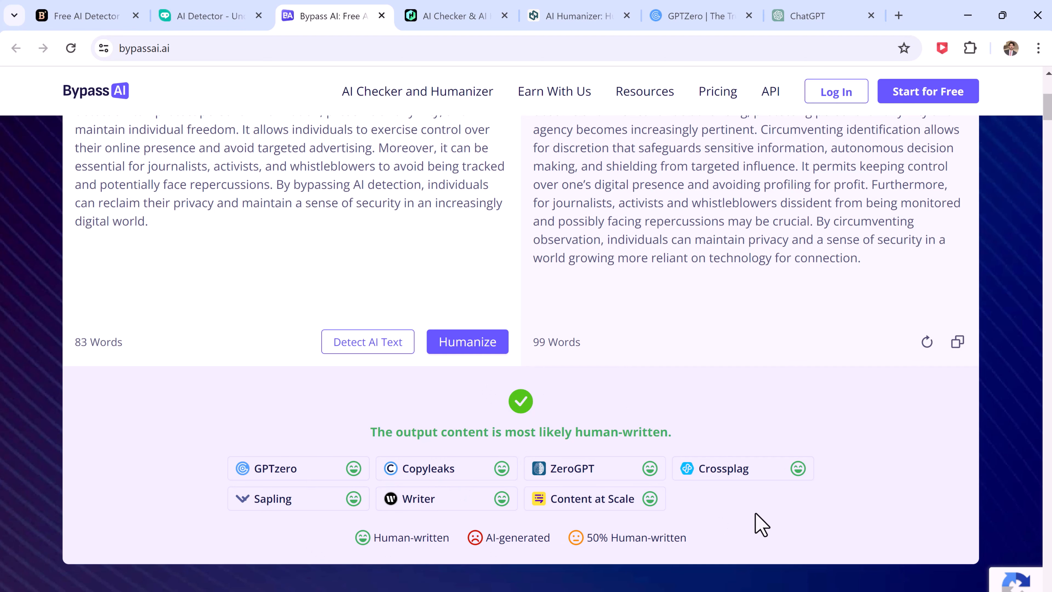
scroll("up", 3)
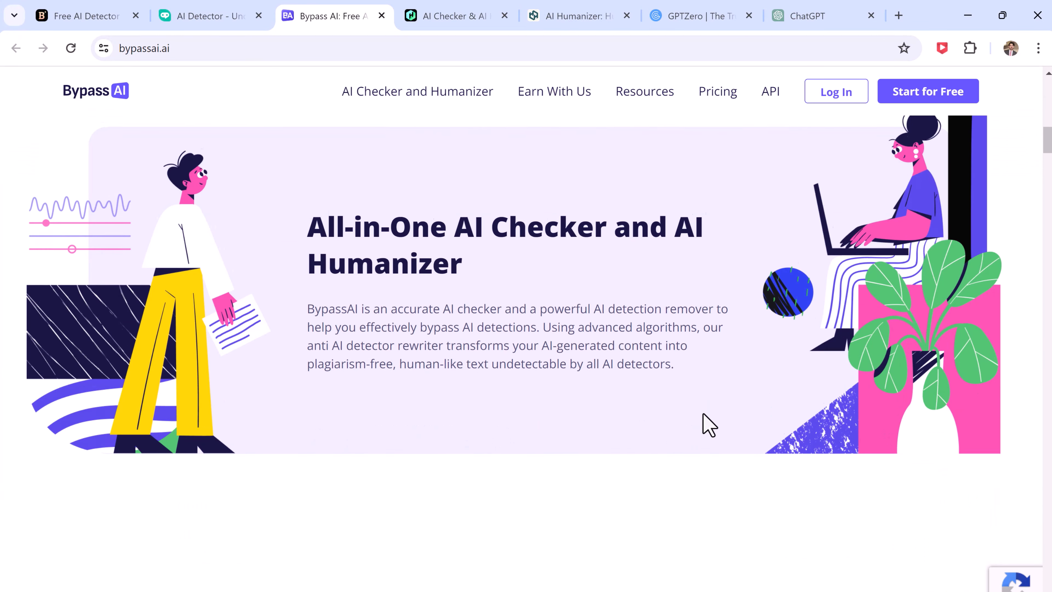
scroll("down", 3)
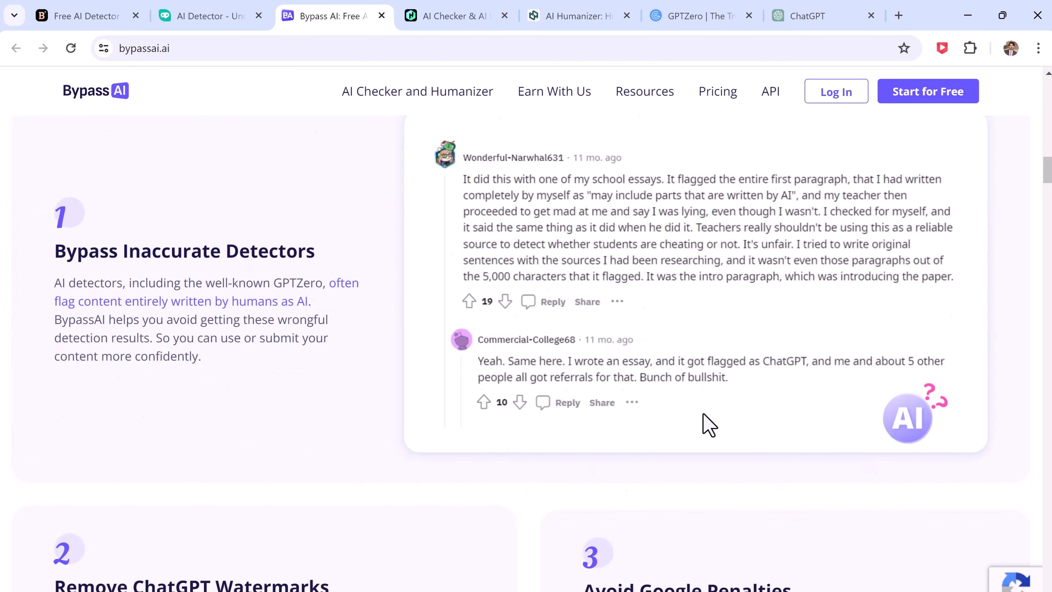
- Load Humbot's sample AI-tools paragraph and reveal the Advanced Options humanizing modes
left_click(449, 16)
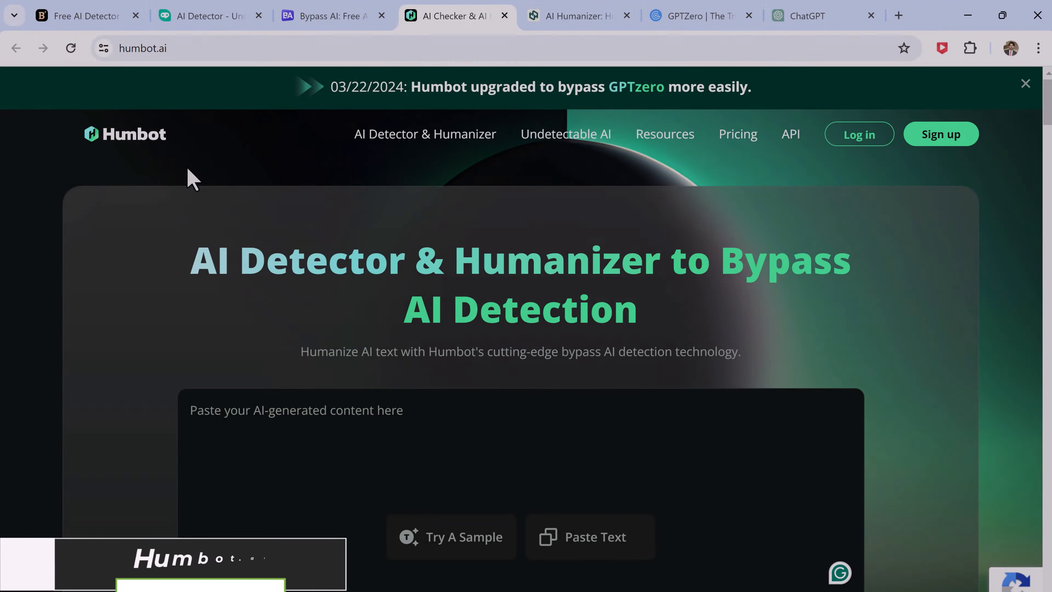
left_click(1025, 83)
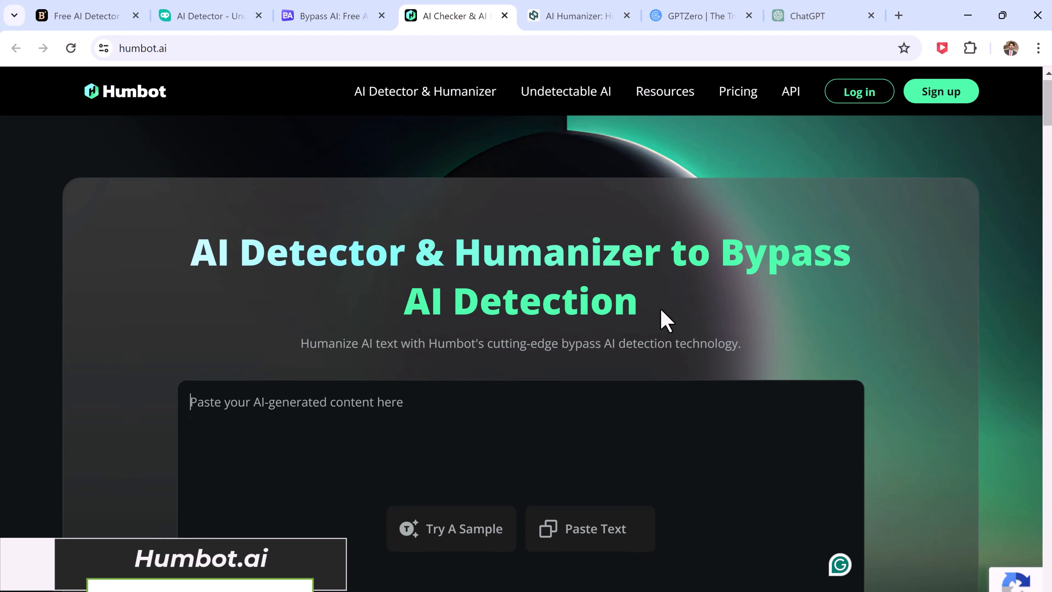
left_click(451, 529)
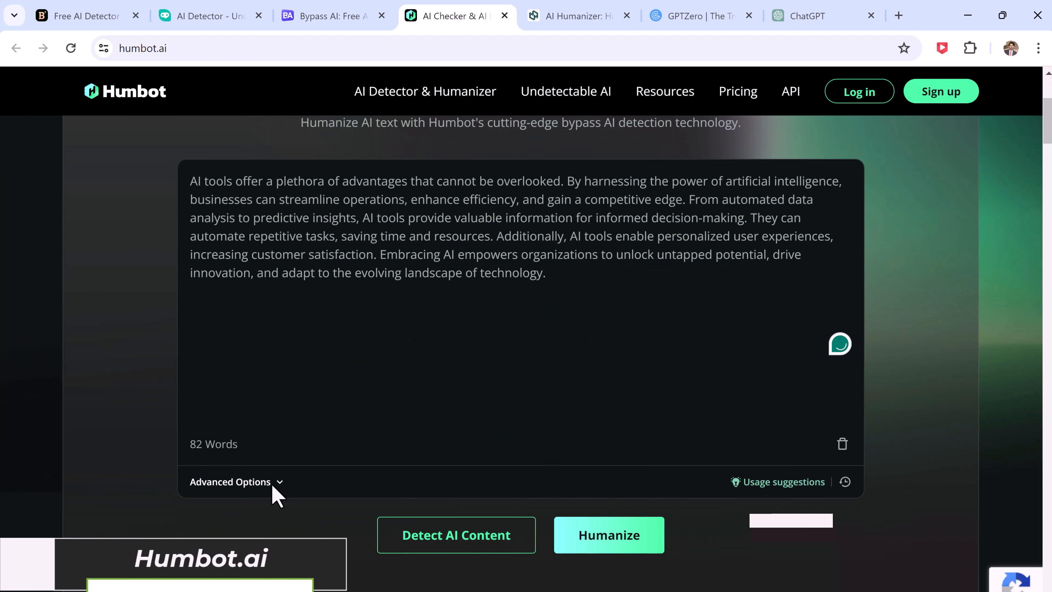
left_click(235, 482)
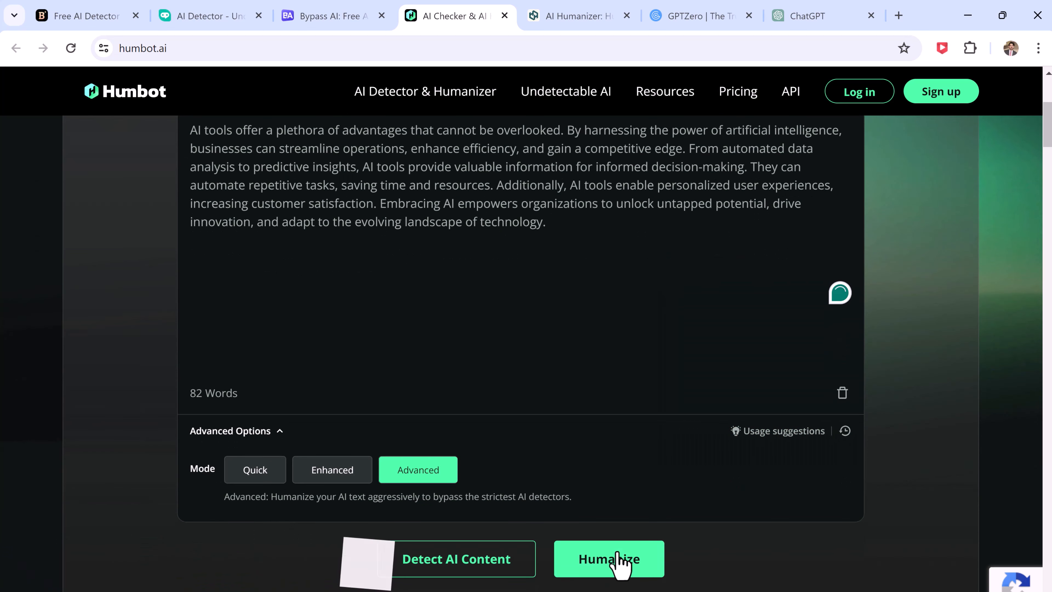
- Humanize the 82-word passage in Advanced mode, yielding an 83-word very-likely-human result
left_click(607, 558)
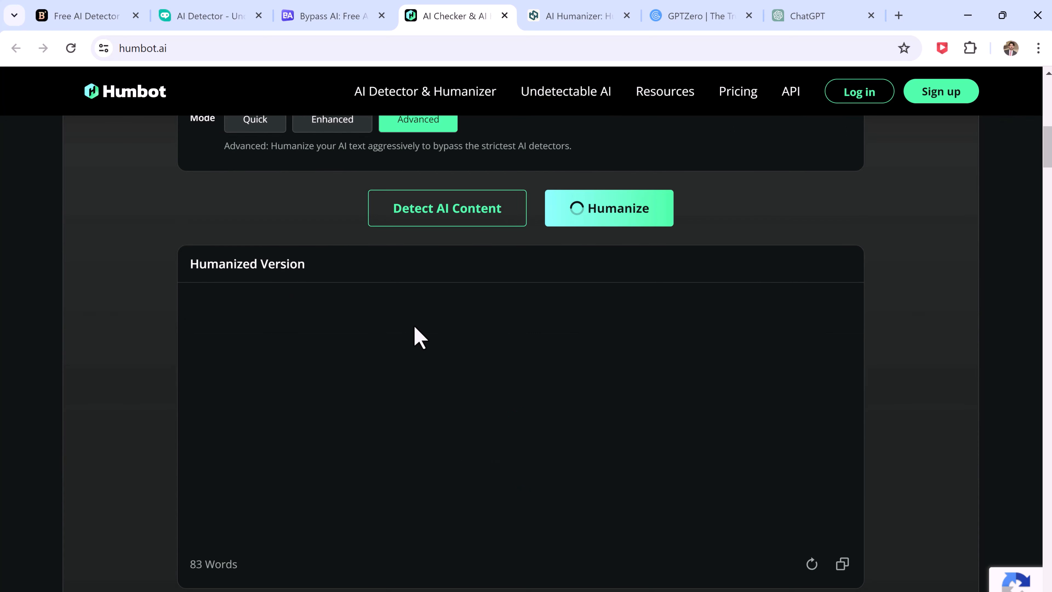
left_click(607, 208)
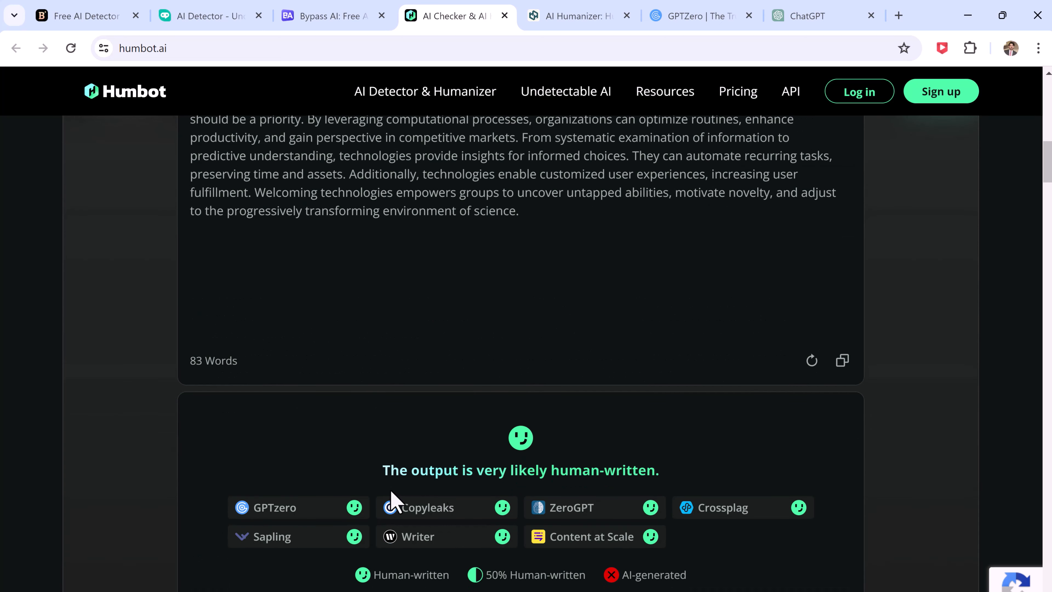
scroll("down", 3)
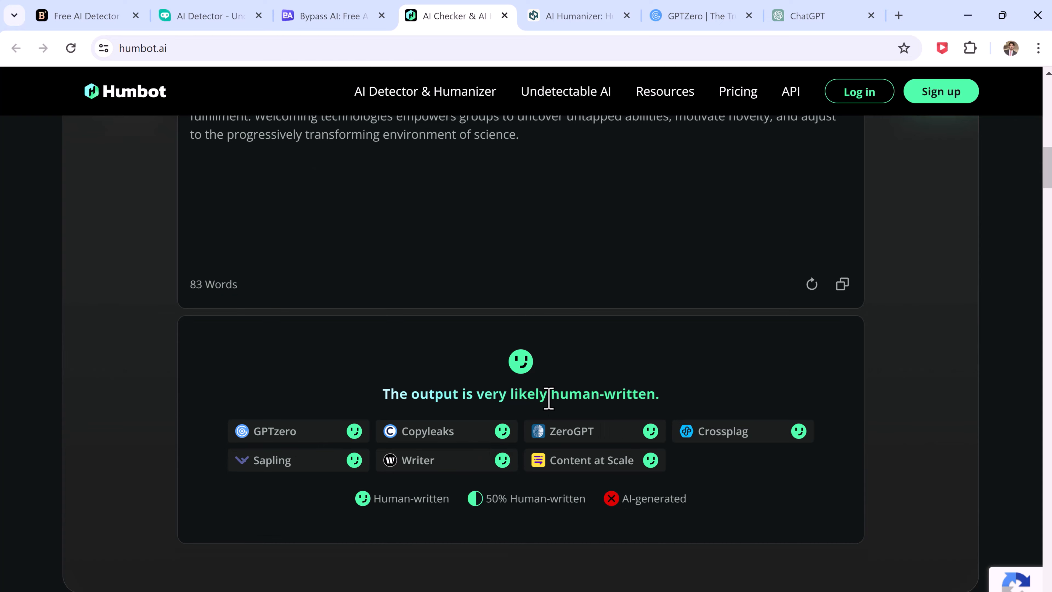
- Humanize AIHumanizer's 53-word sample technology paragraph into a 51-word human-reading version
left_click(579, 15)
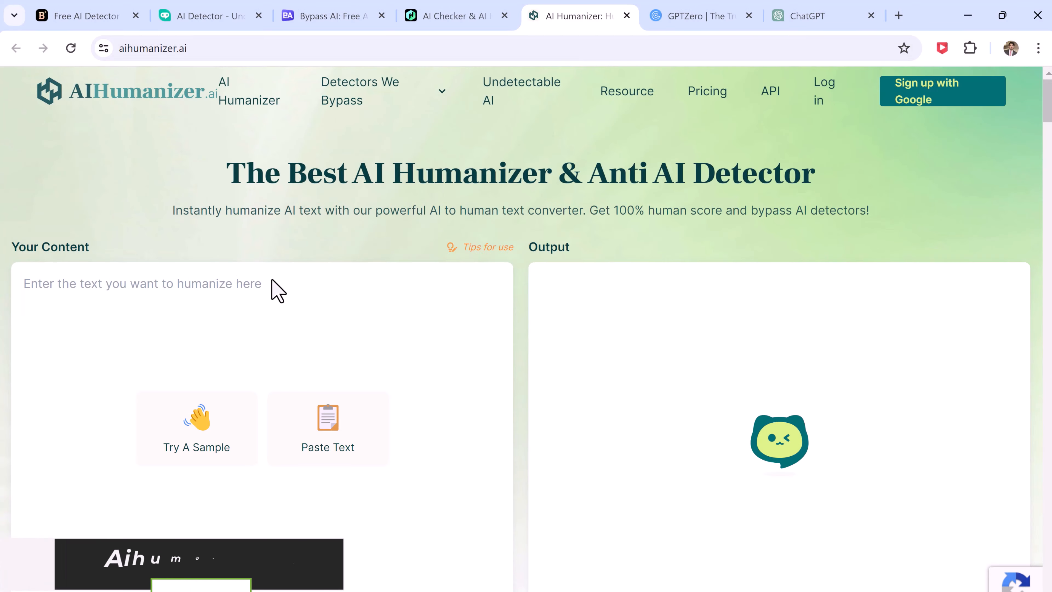
mouse_move(747, 167)
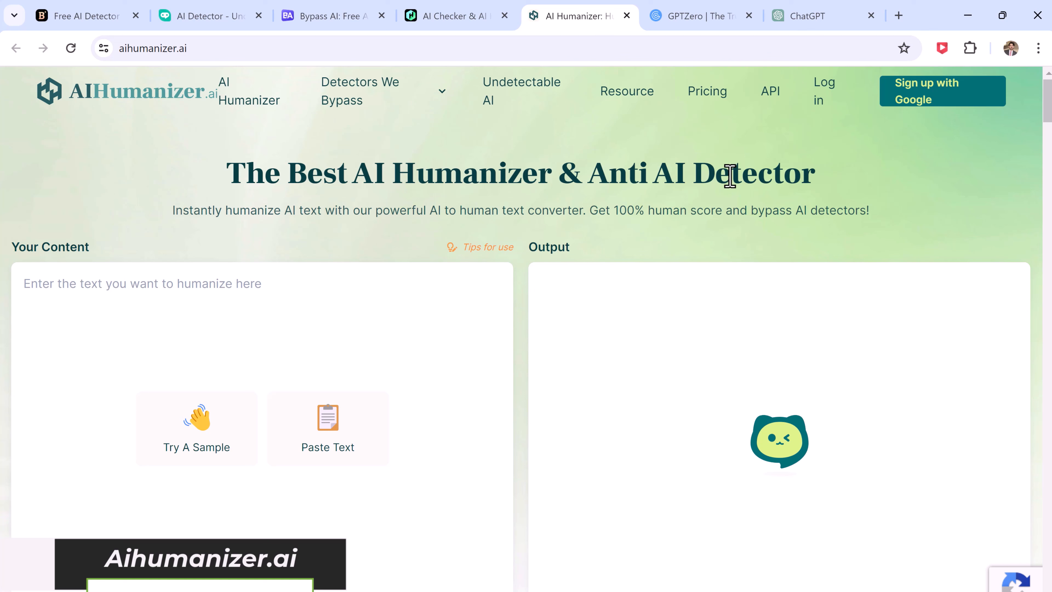
mouse_move(197, 430)
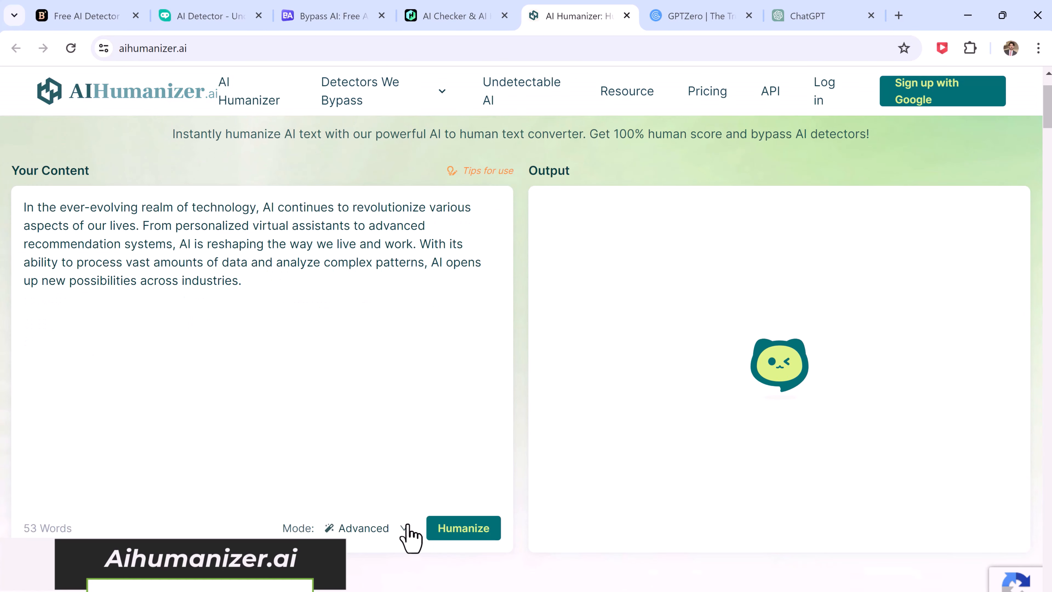
left_click(463, 528)
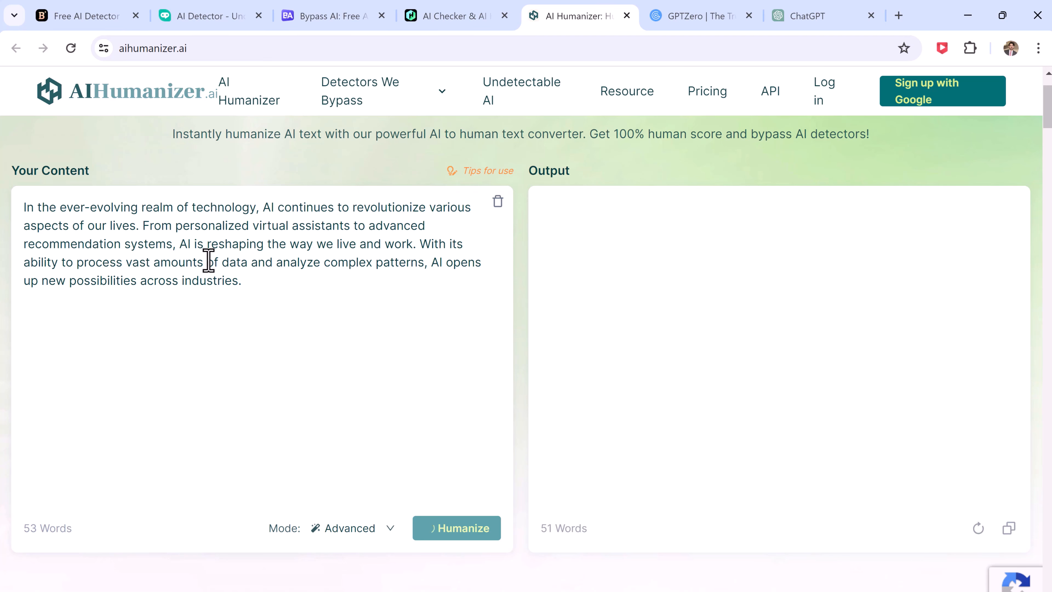
left_click(457, 529)
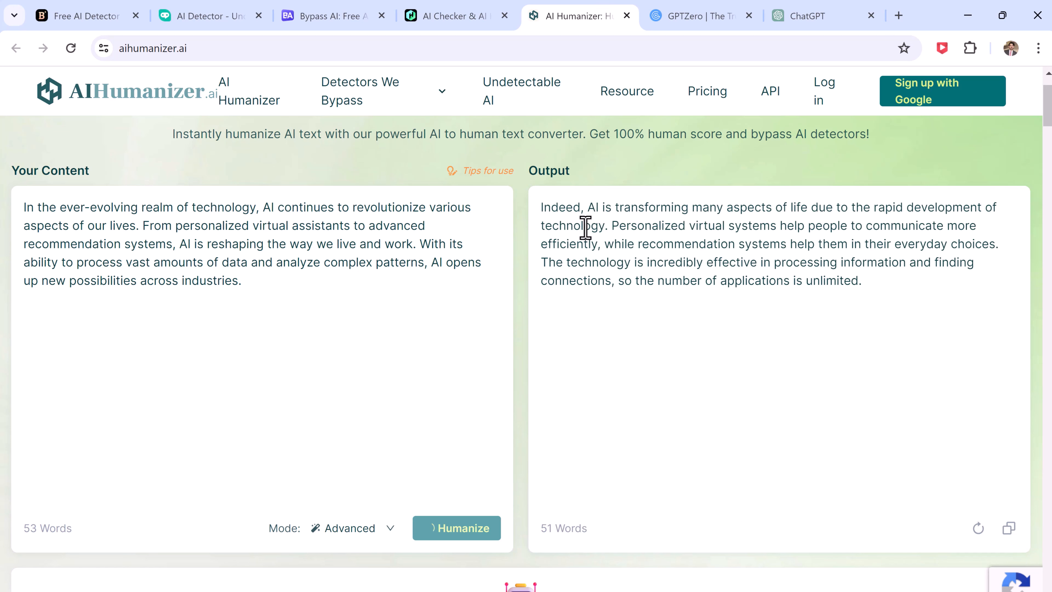
mouse_move(926, 296)
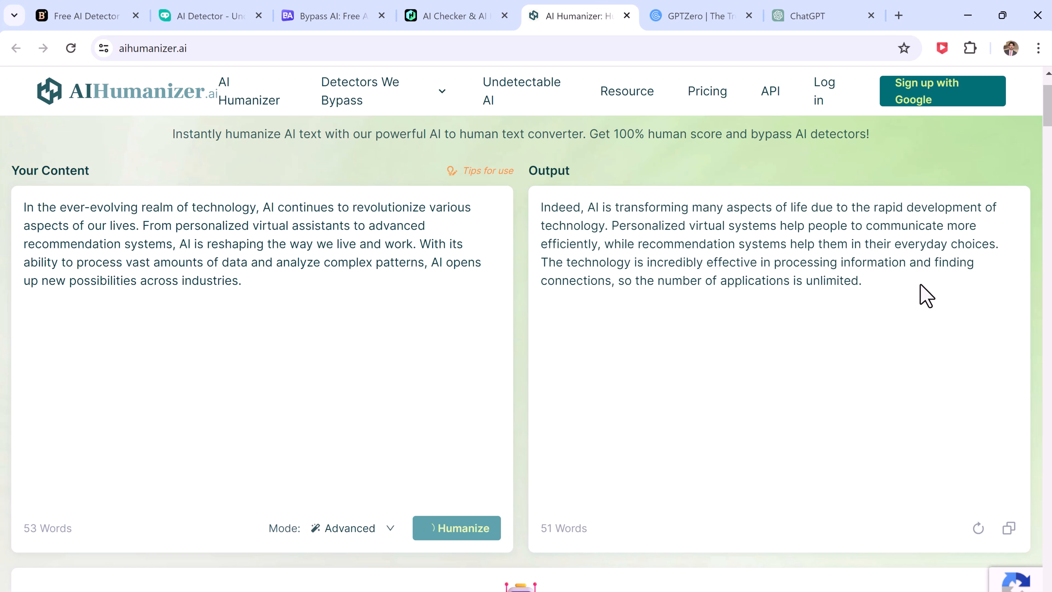
- Review the all-seven-detectors human verdict, then return to the BypassGPT site
scroll("down", 3)
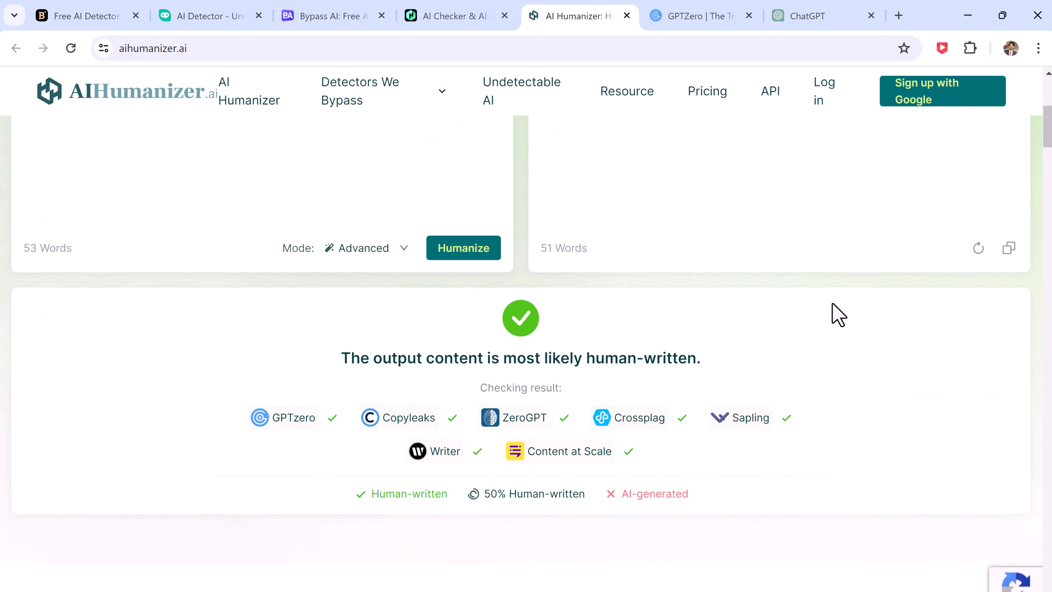
mouse_move(634, 472)
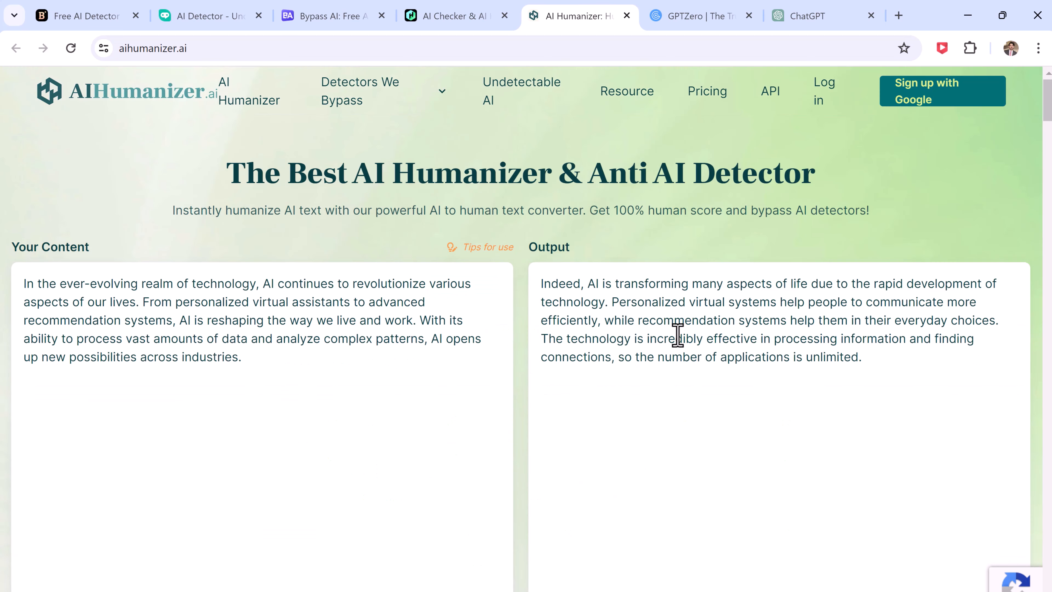
mouse_move(560, 388)
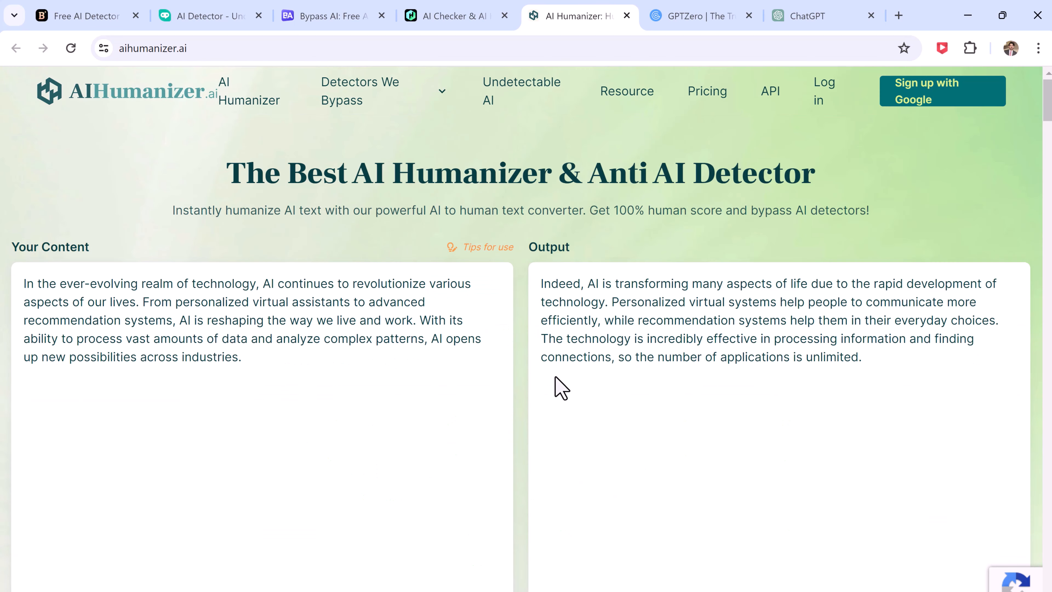
scroll("down", 3)
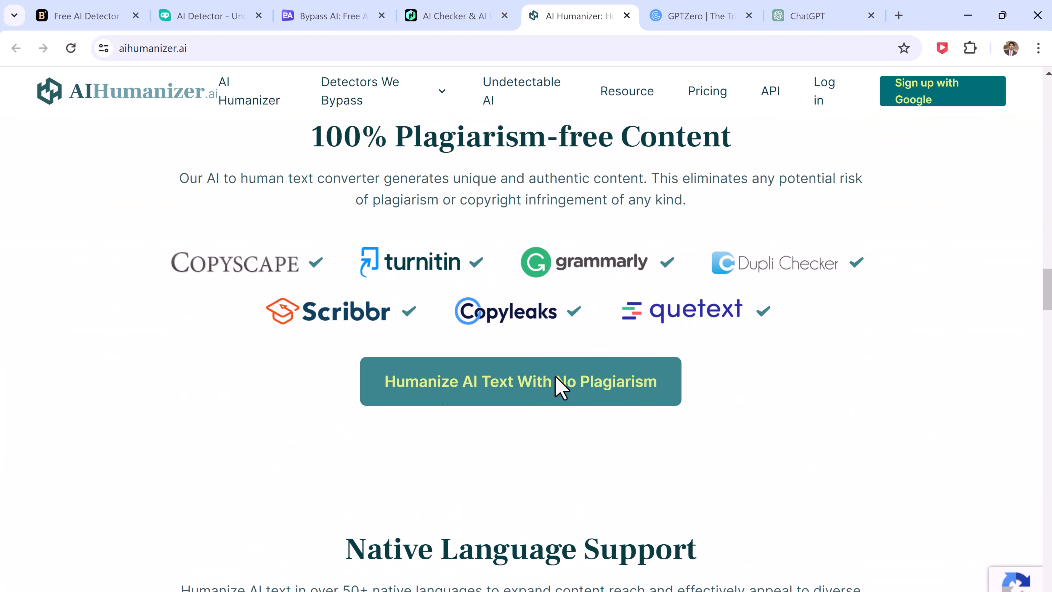
scroll("down", 3)
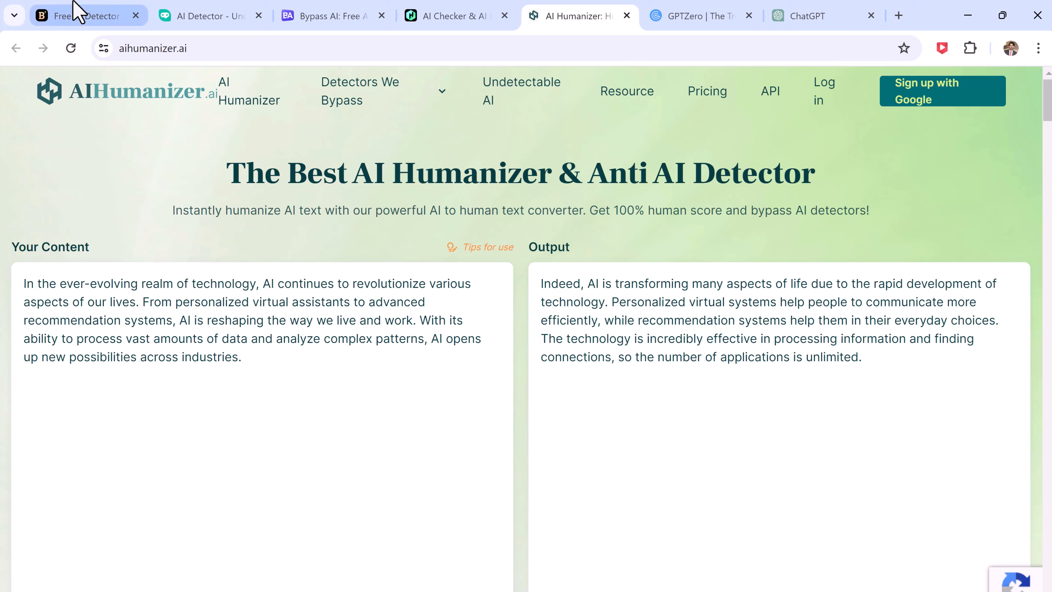
left_click(80, 15)
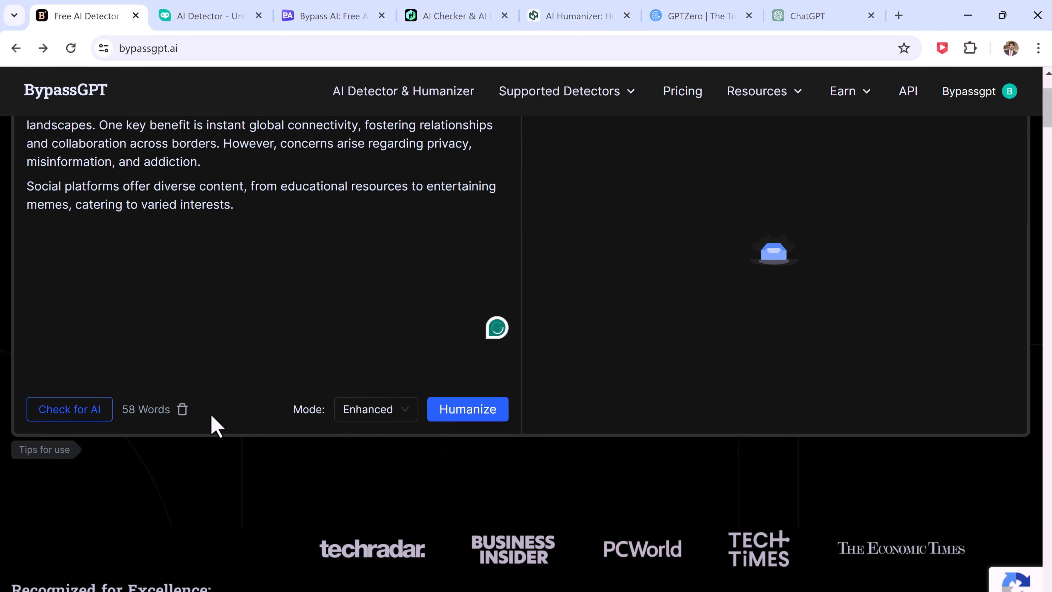